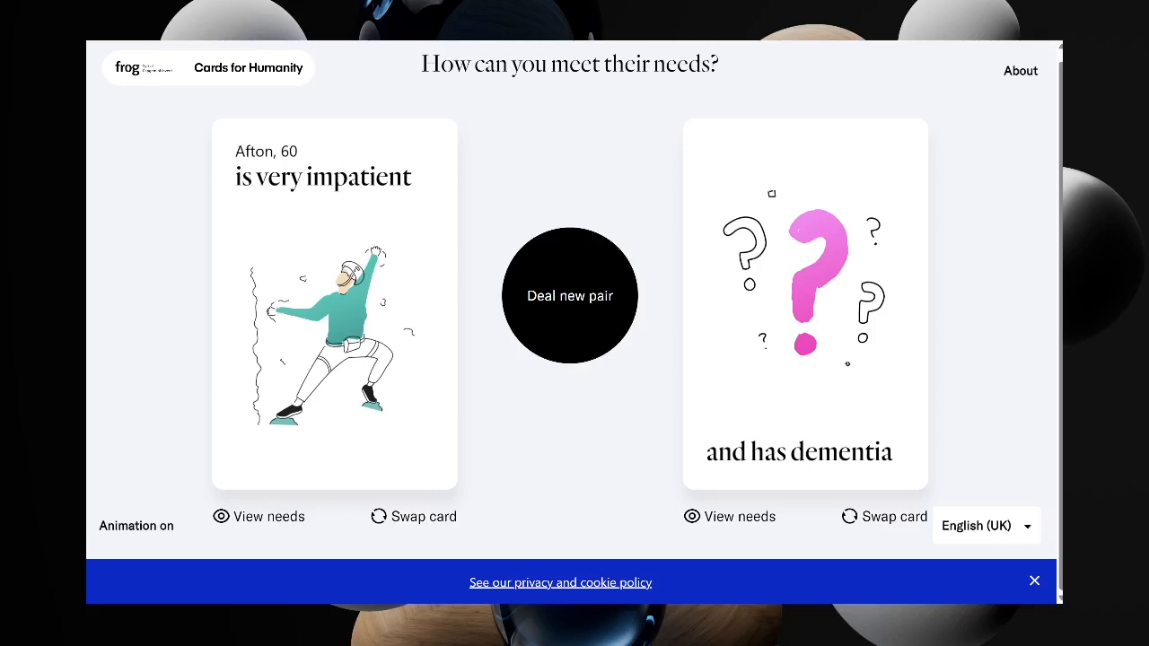
Flip the impatient-person card on Cards for Humanity to reveal its needs
left_click(258, 516)
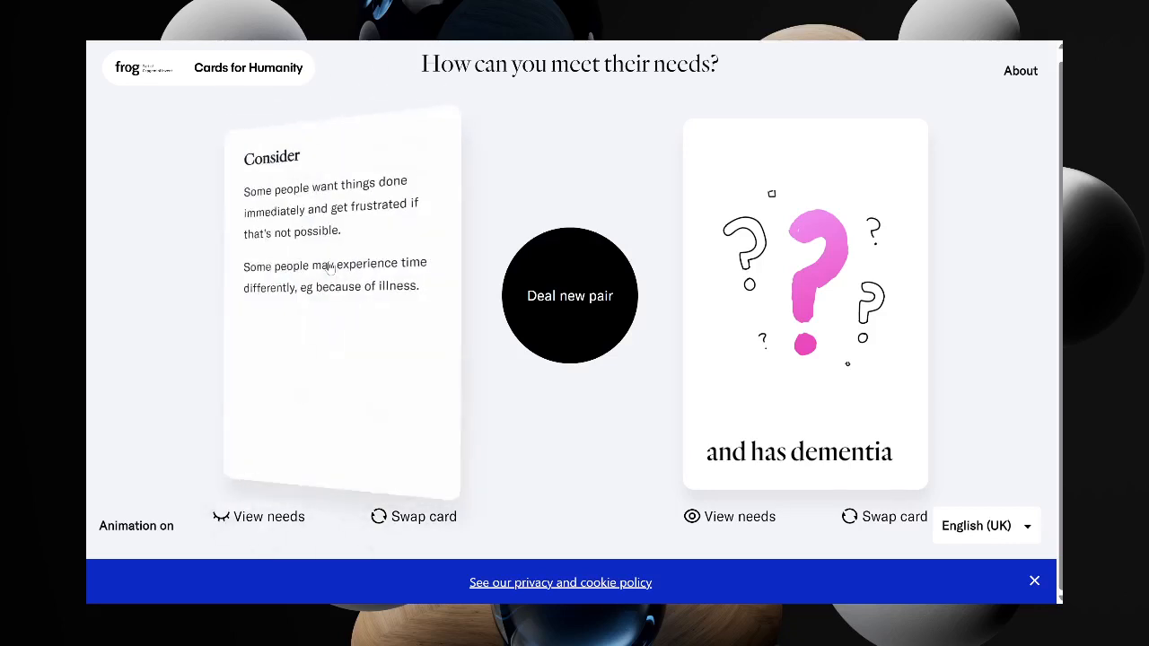
left_click(414, 516)
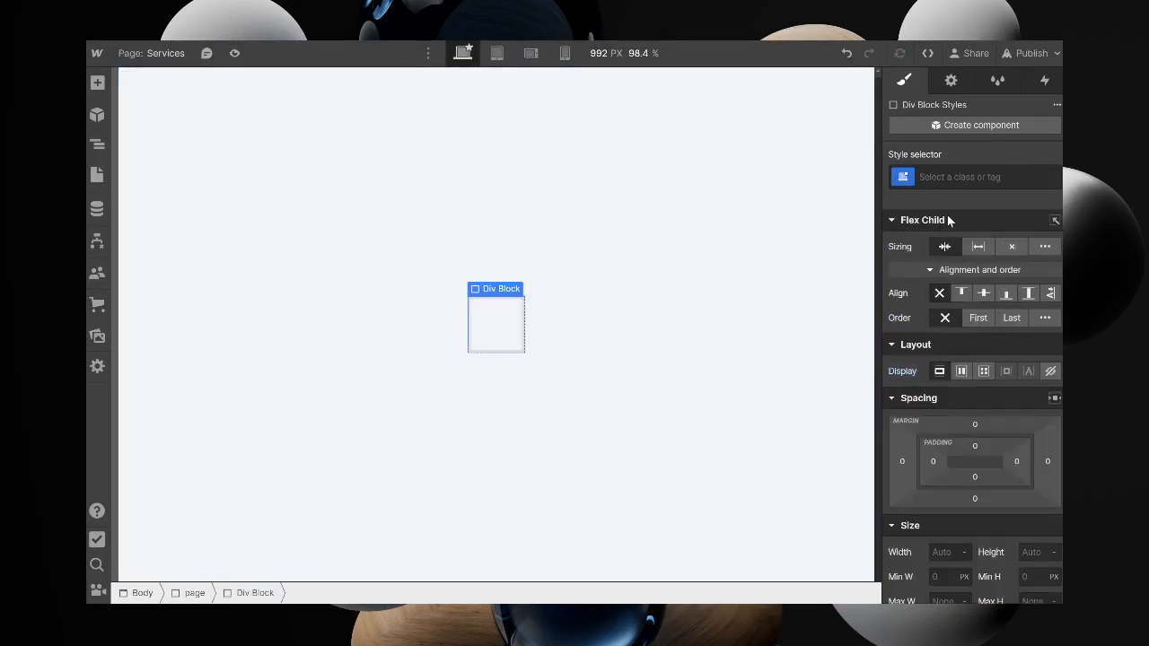
Give the empty div the flip-wrapper class (32% by 56%) and set its Position
left_click(973, 176)
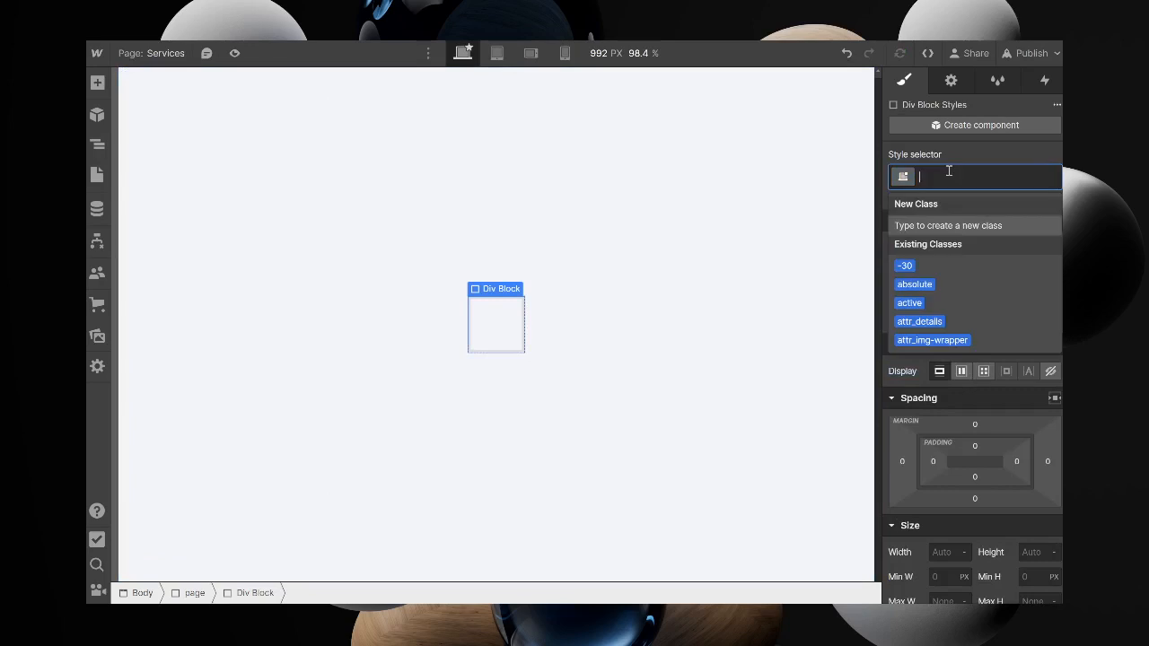
type("flip")
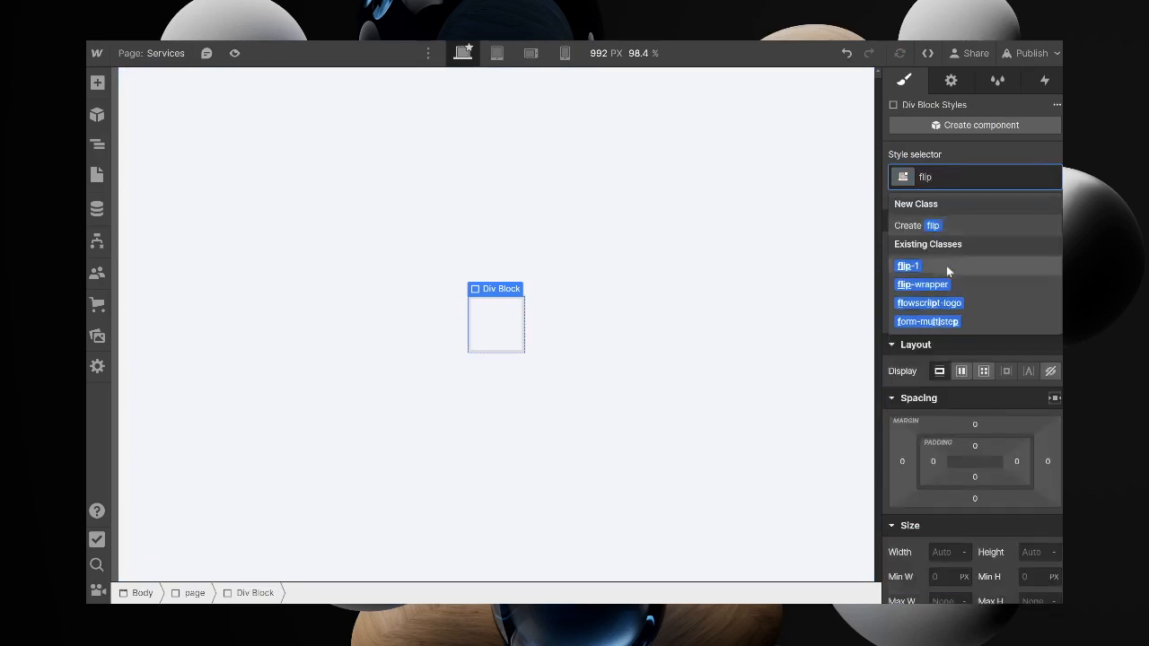
left_click(922, 284)
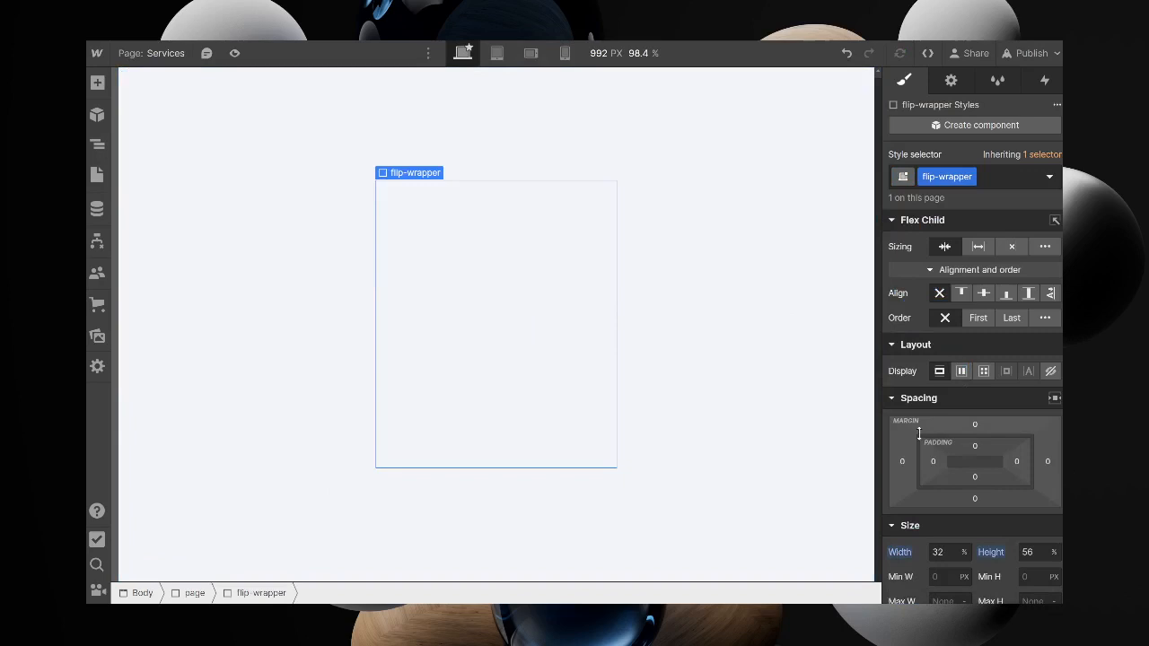
scroll("down", 3)
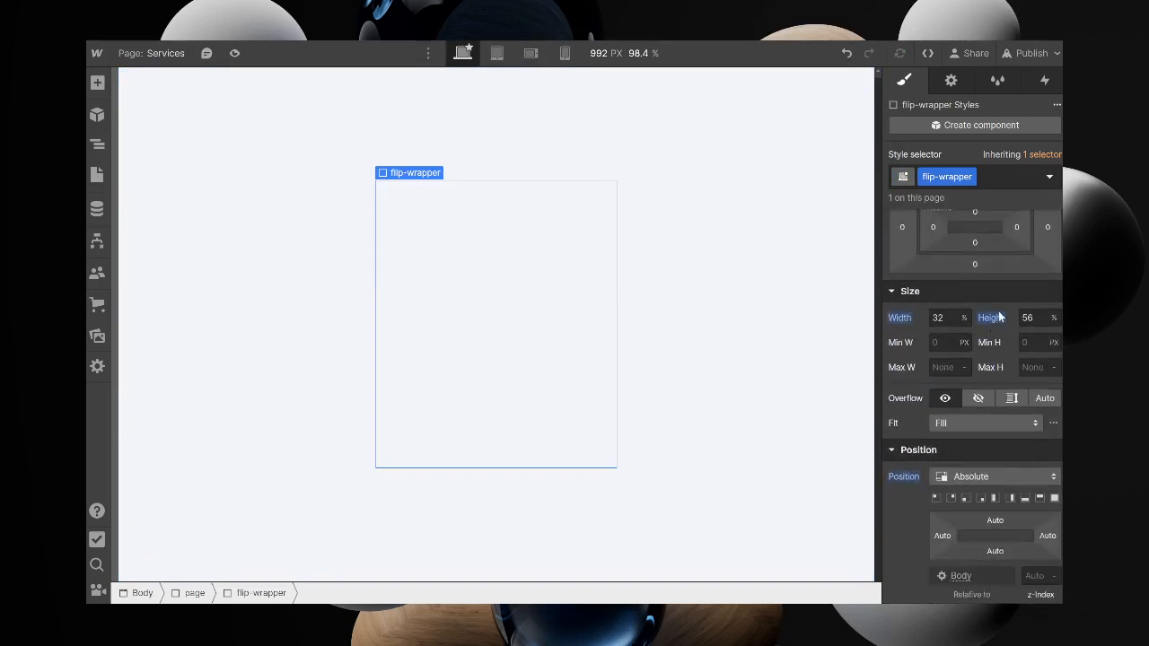
left_click(994, 476)
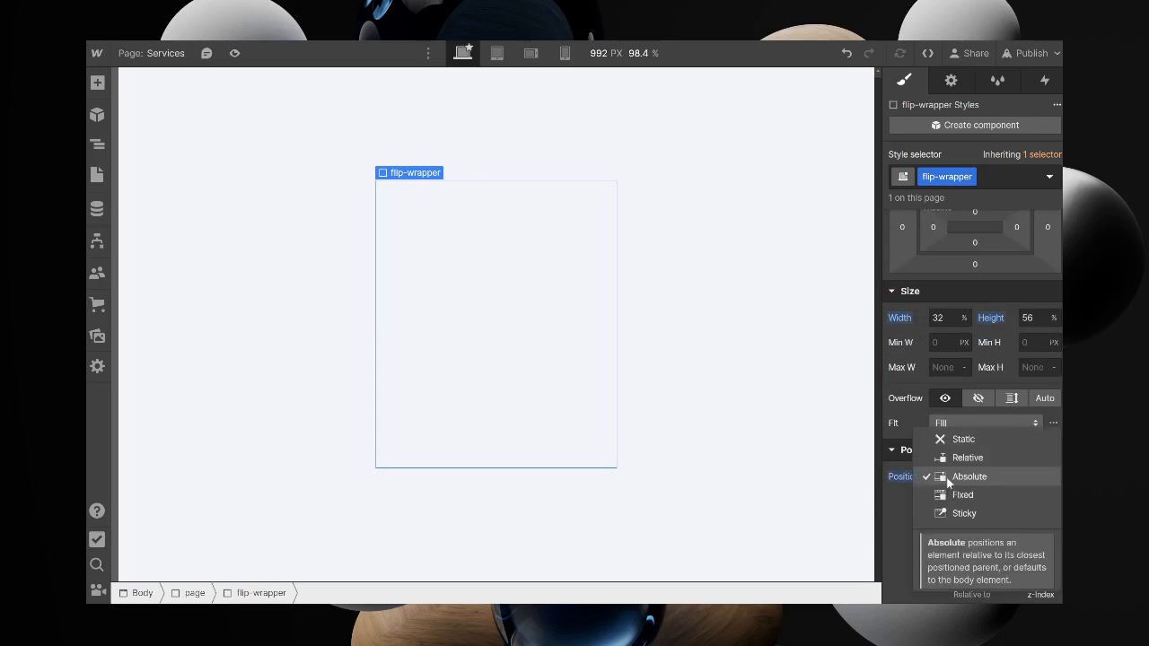
left_click(967, 458)
type("flip")
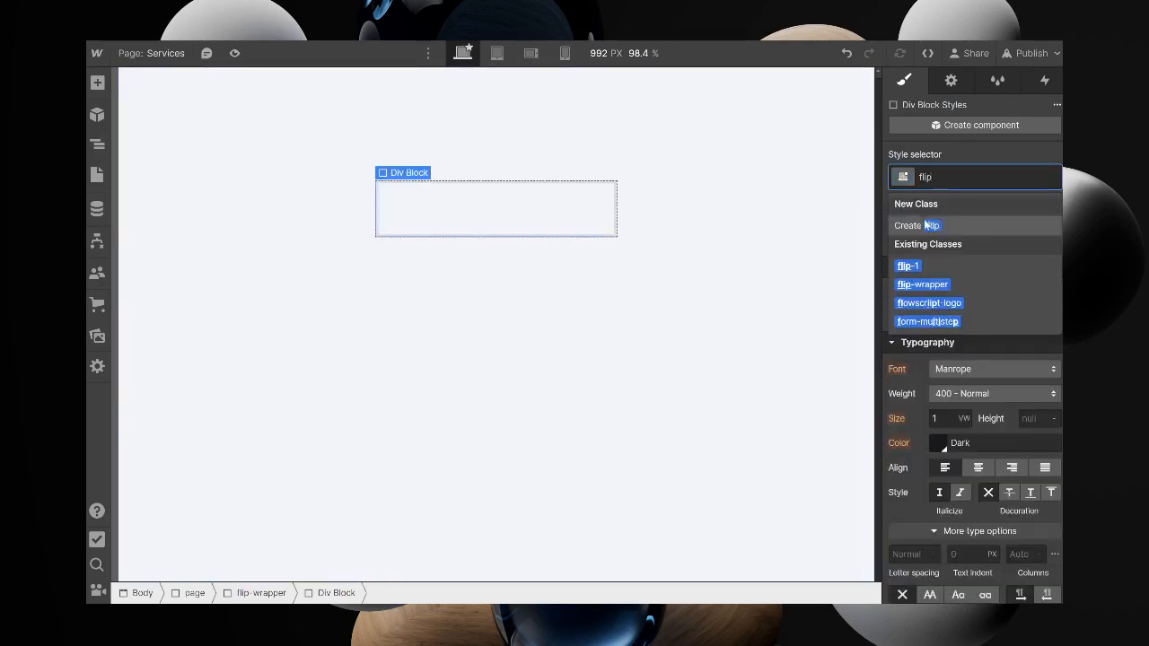
Make the inner div a flip-1 card, absolutely positioned at 100% width and height
left_click(908, 266)
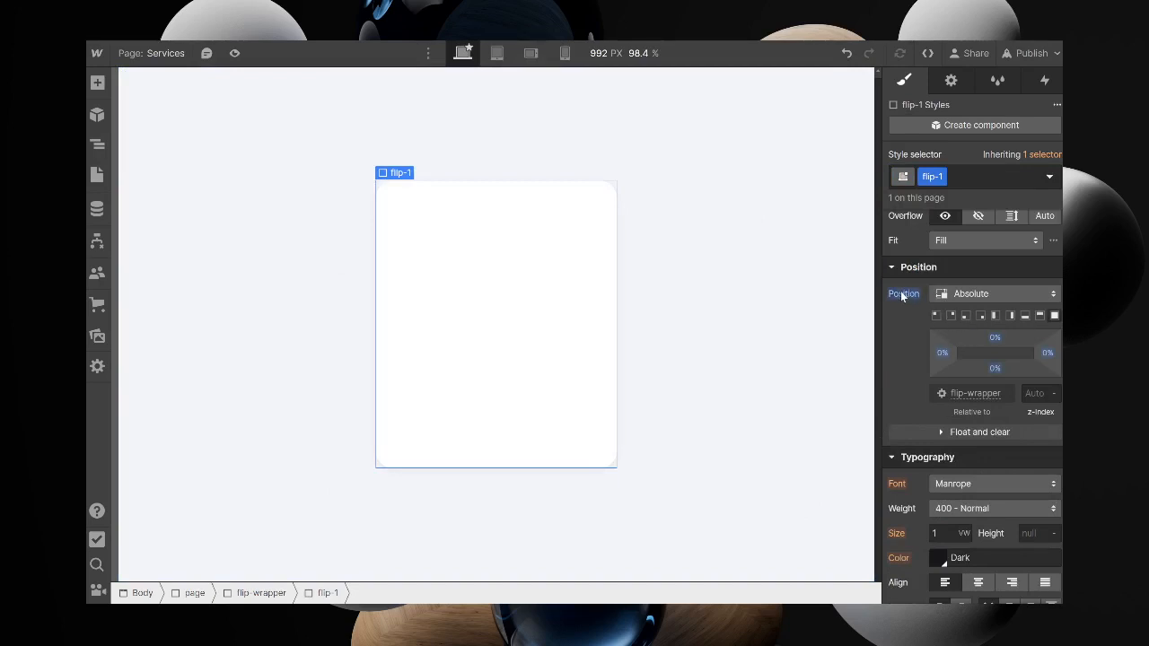
left_click(994, 294)
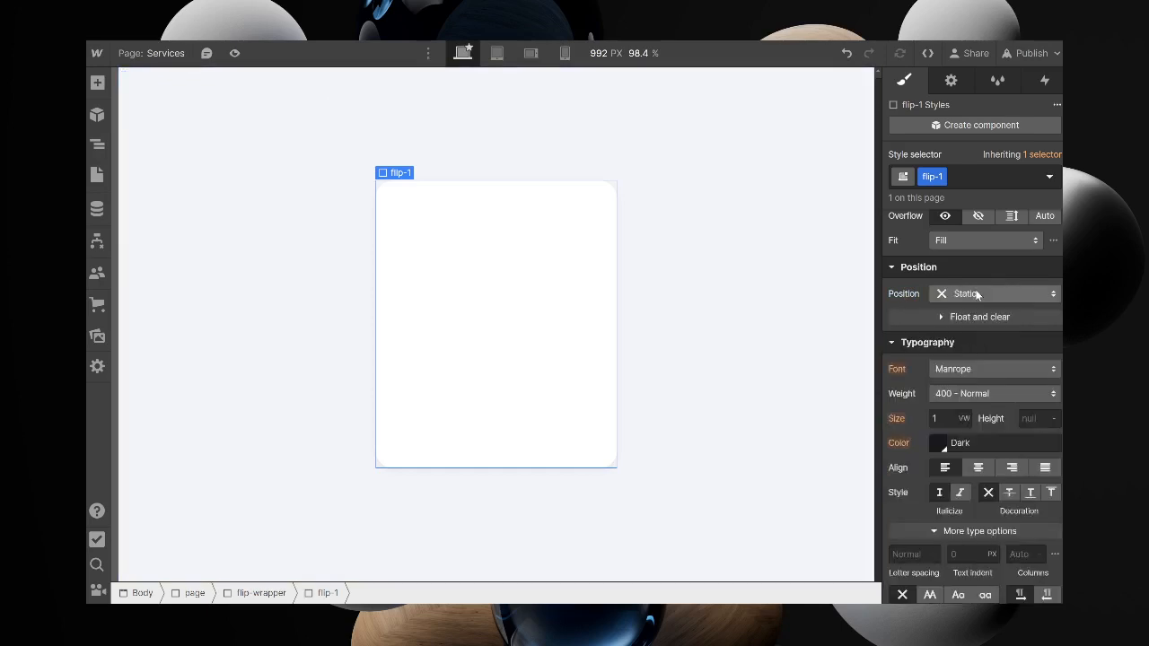
left_click(993, 294)
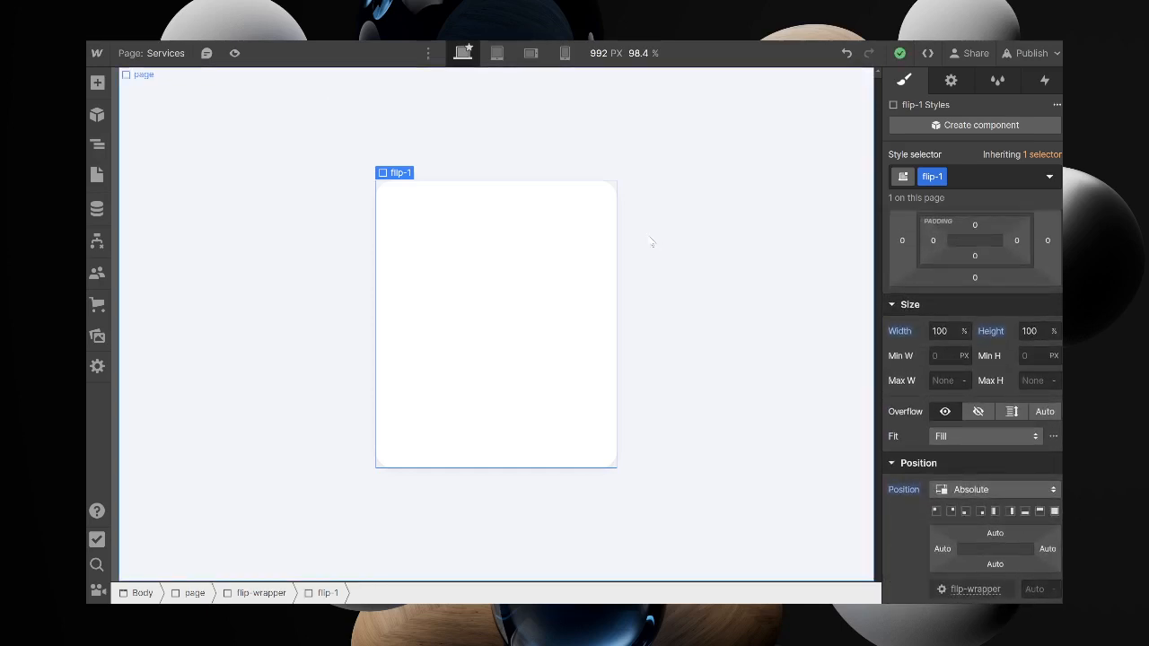
mouse_move(717, 272)
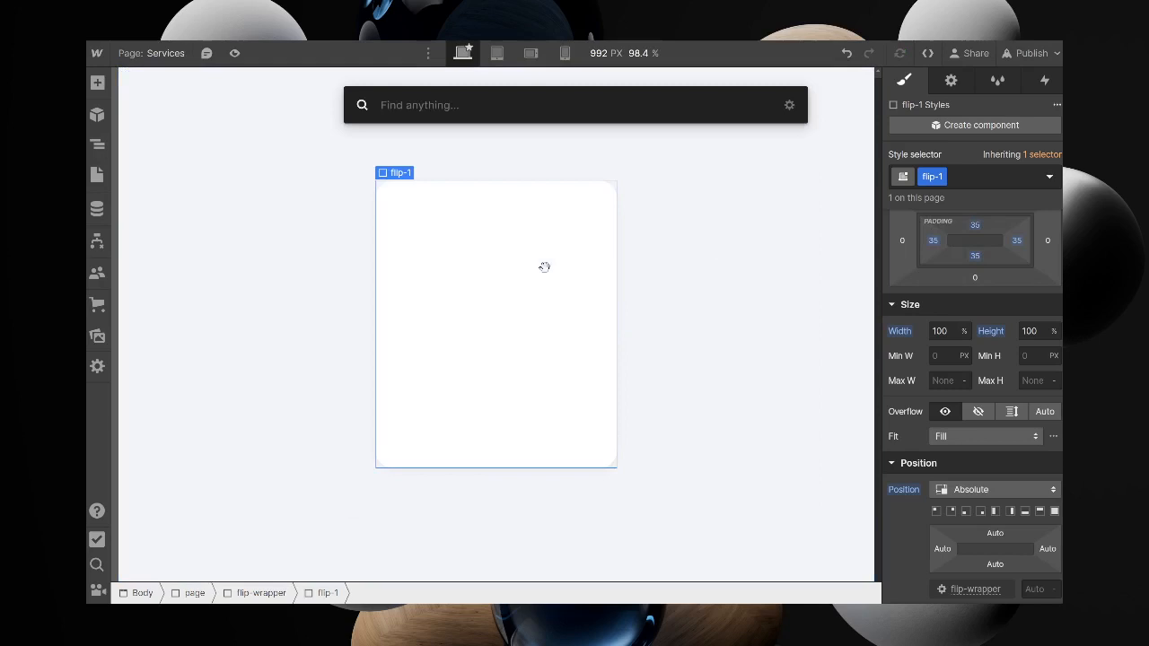
Insert a Heading reading 'Front' inside the flip-1 card via Quick Find
type("he")
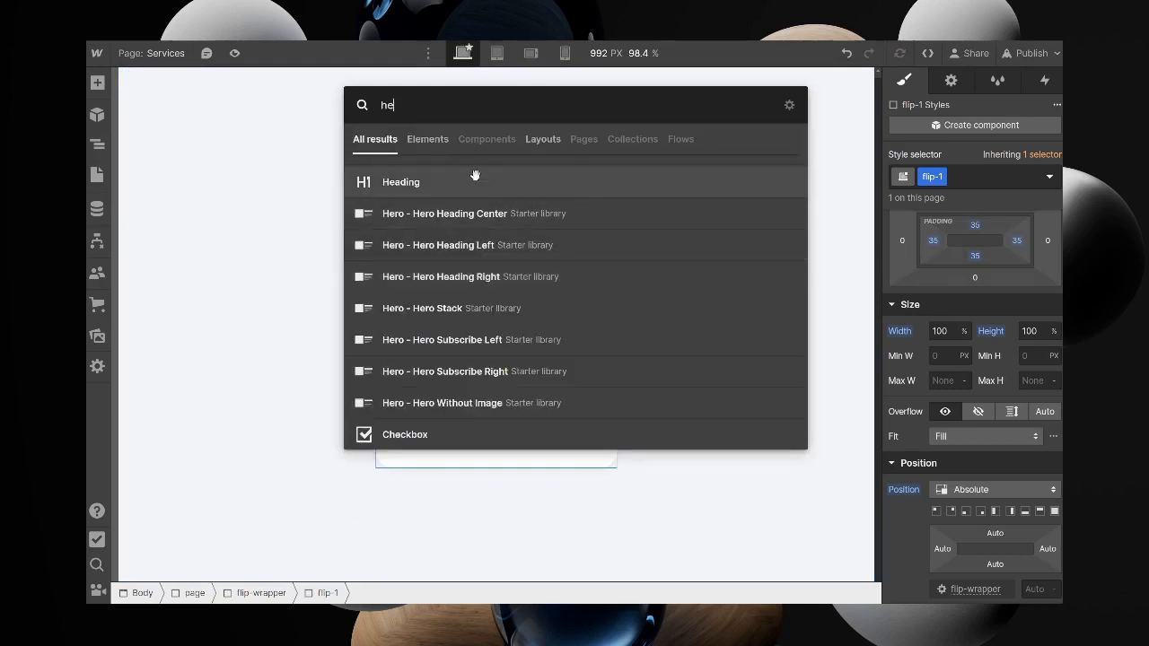
left_click(400, 182)
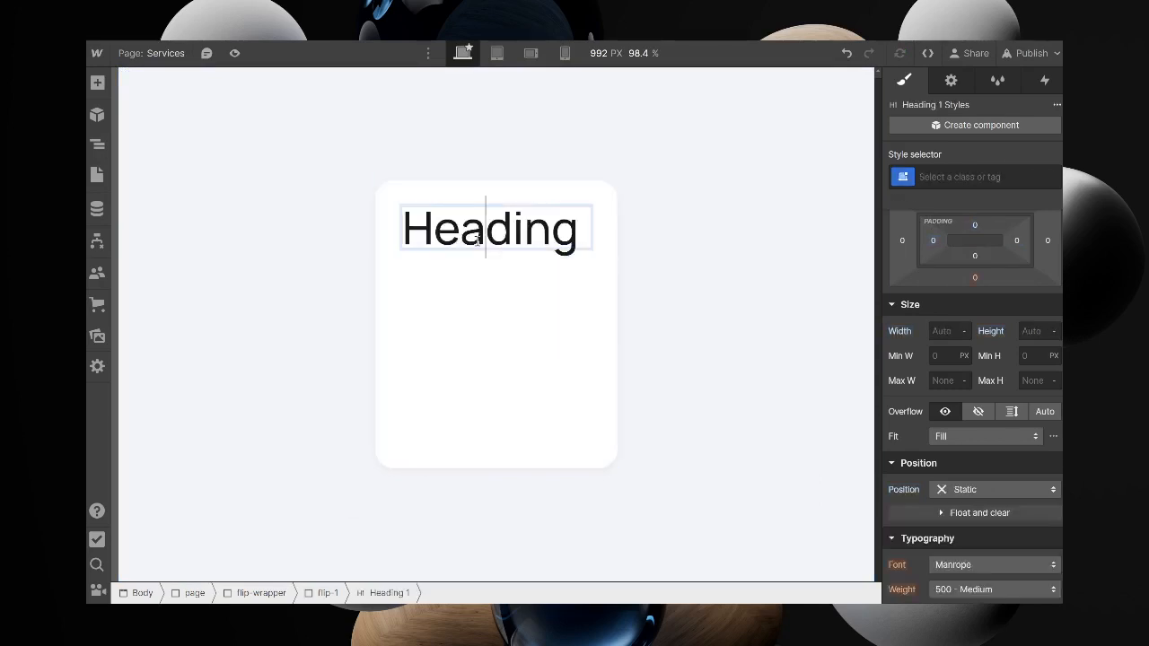
type("Front")
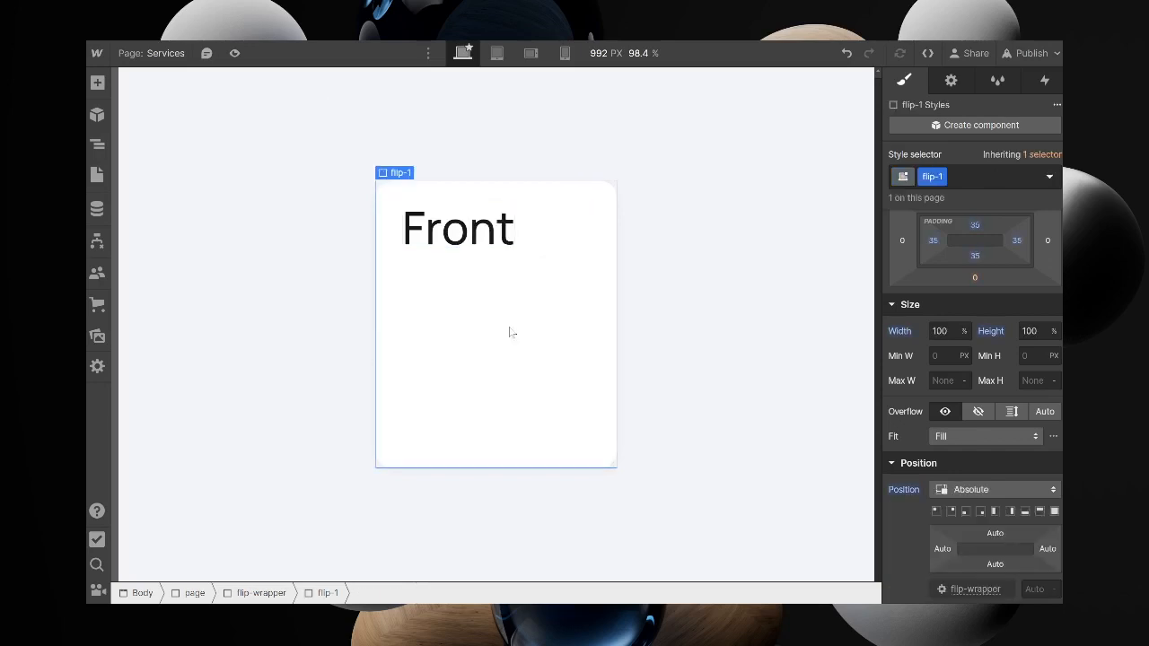
left_click(950, 511)
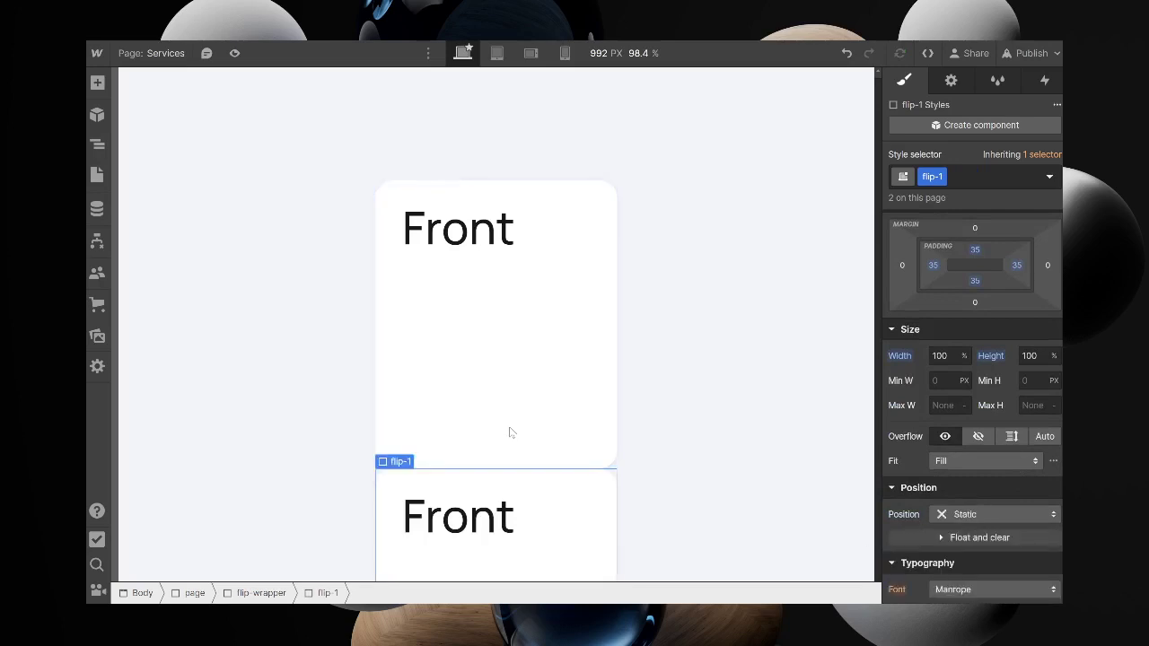
Duplicate the card and retype the copy's heading as 'Back'
scroll("down", 3)
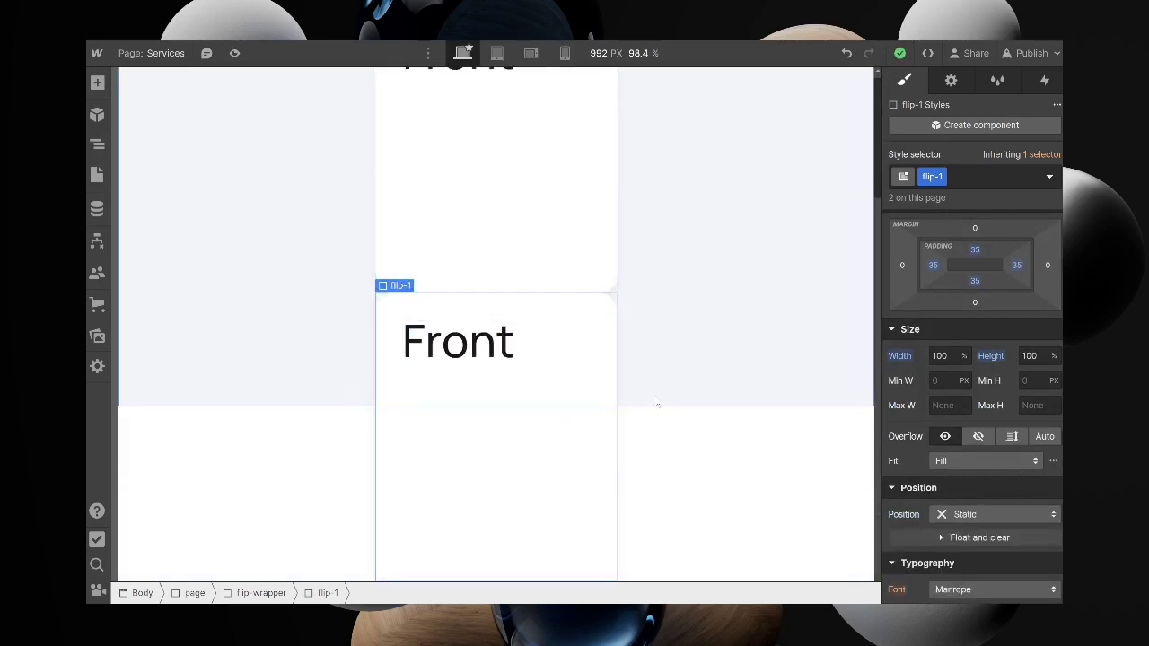
left_click(194, 592)
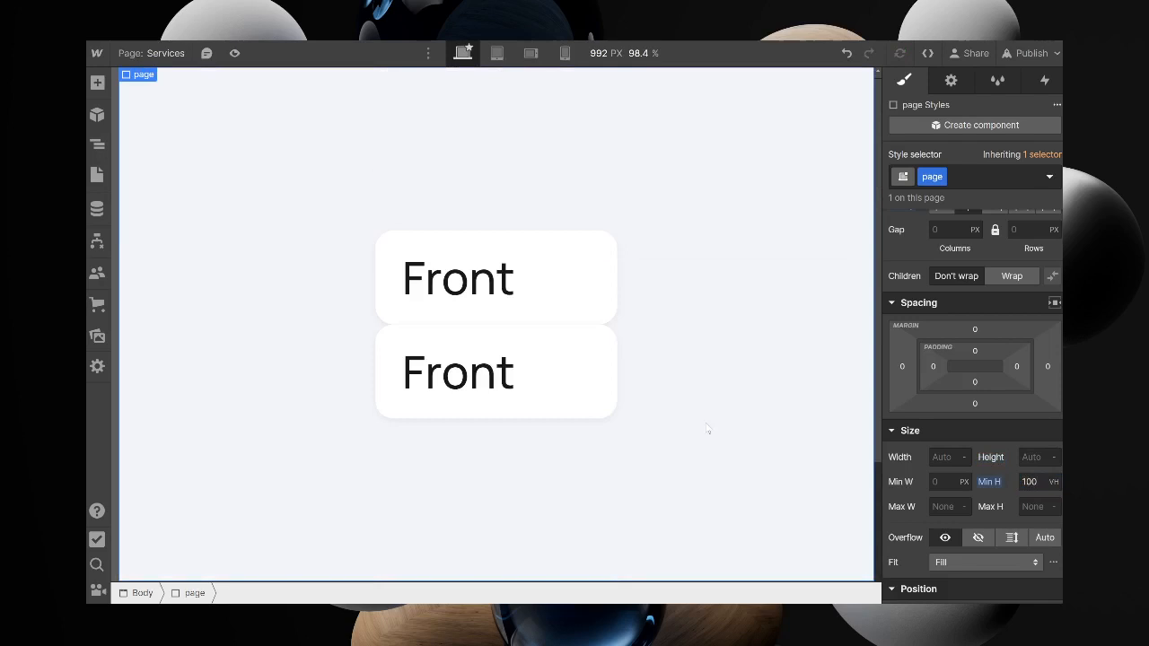
mouse_move(1014, 485)
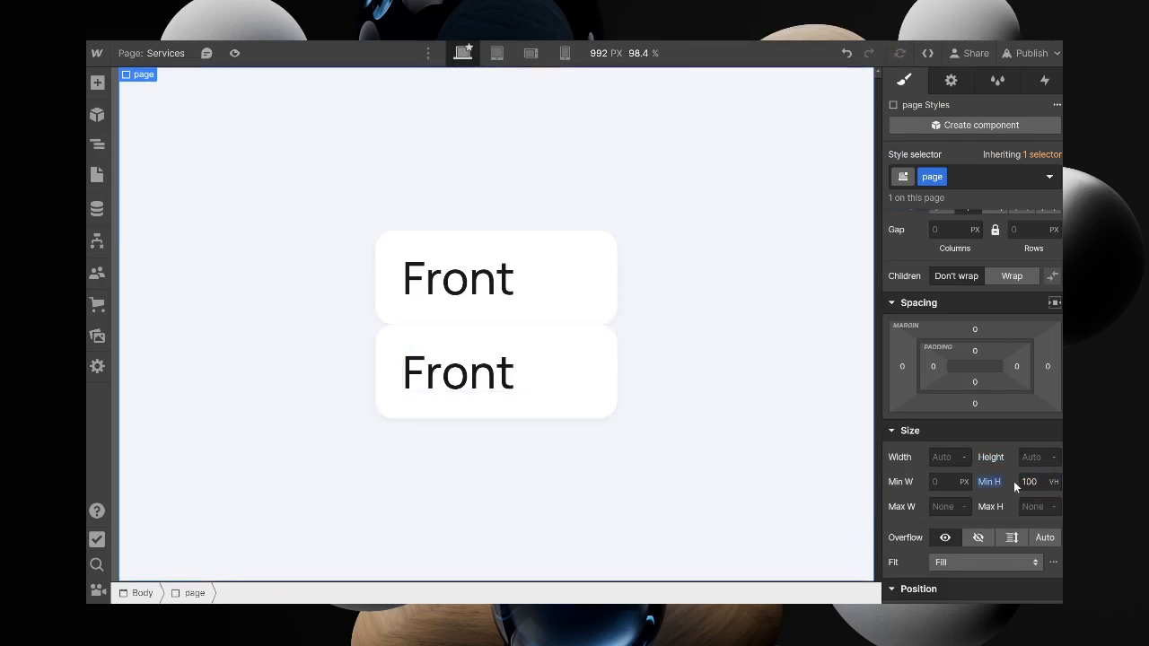
left_click(1028, 482)
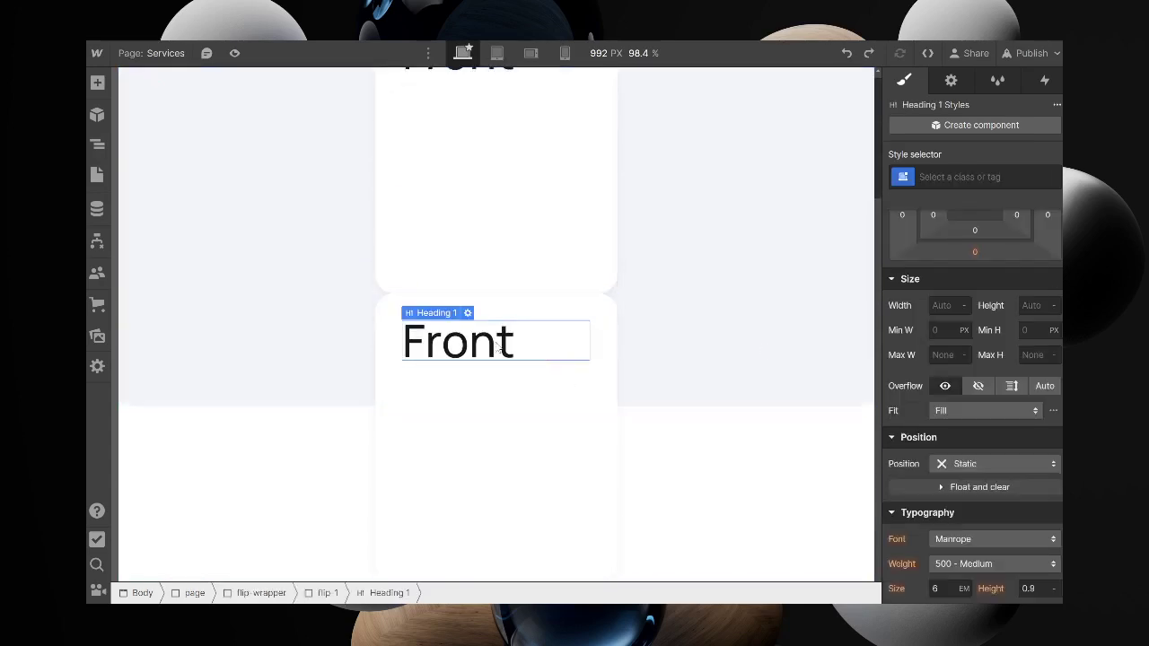
type("Back")
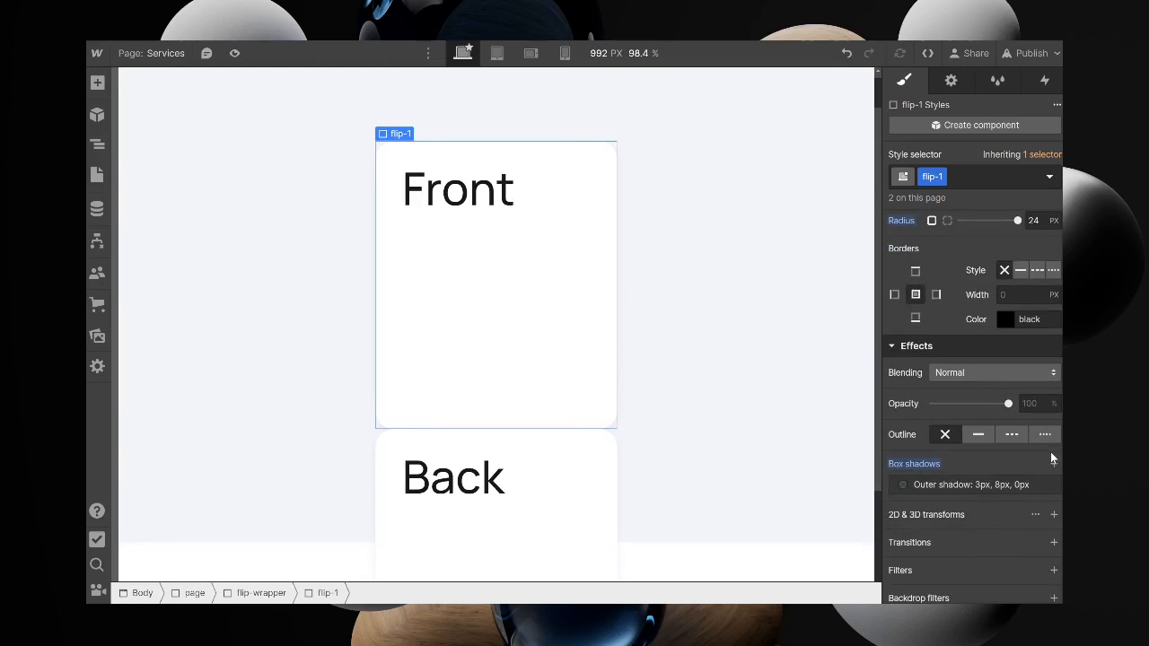
Set flip-1's 2D & 3D transform Backface to Hidden
scroll("down", 3)
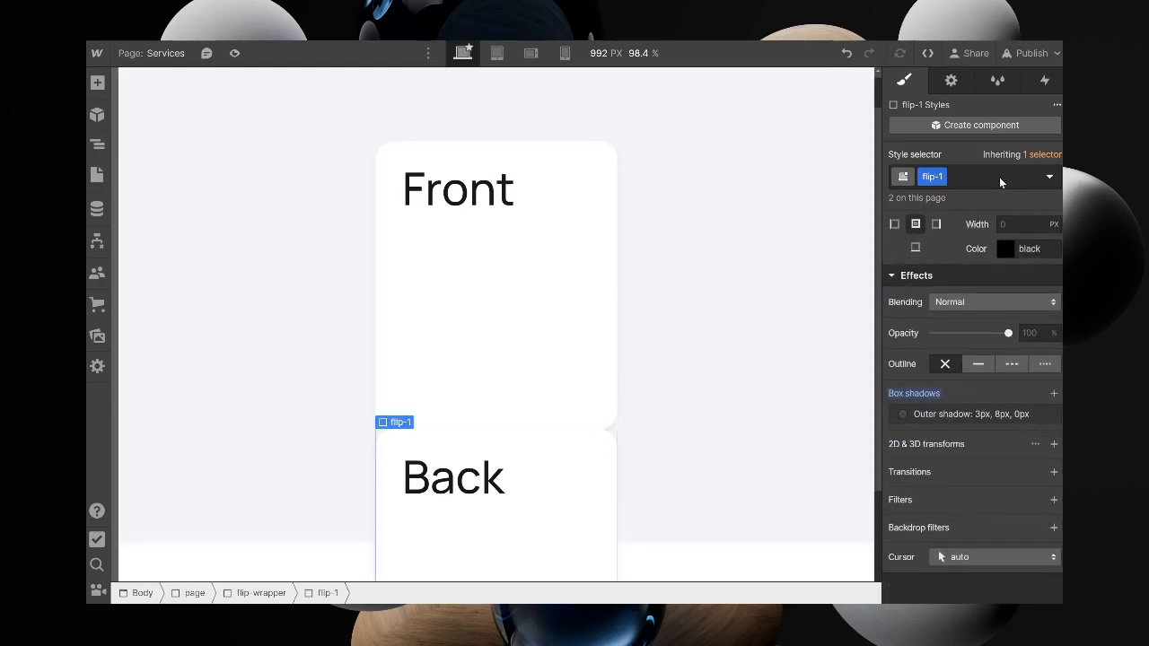
left_click(521, 355)
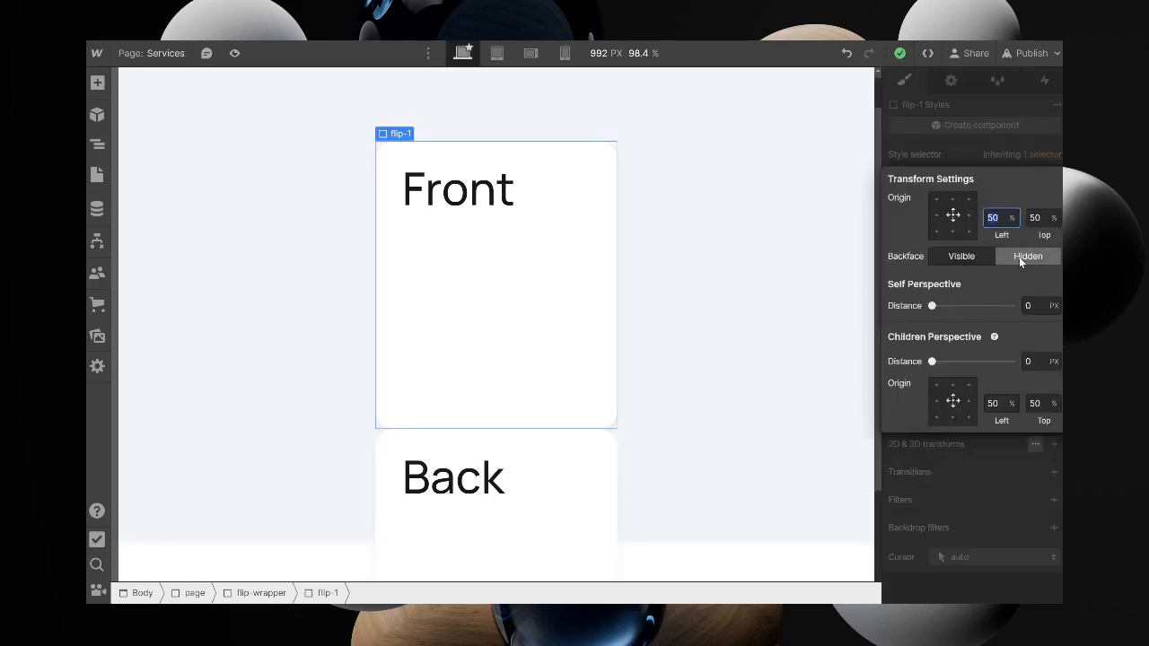
left_click(904, 80)
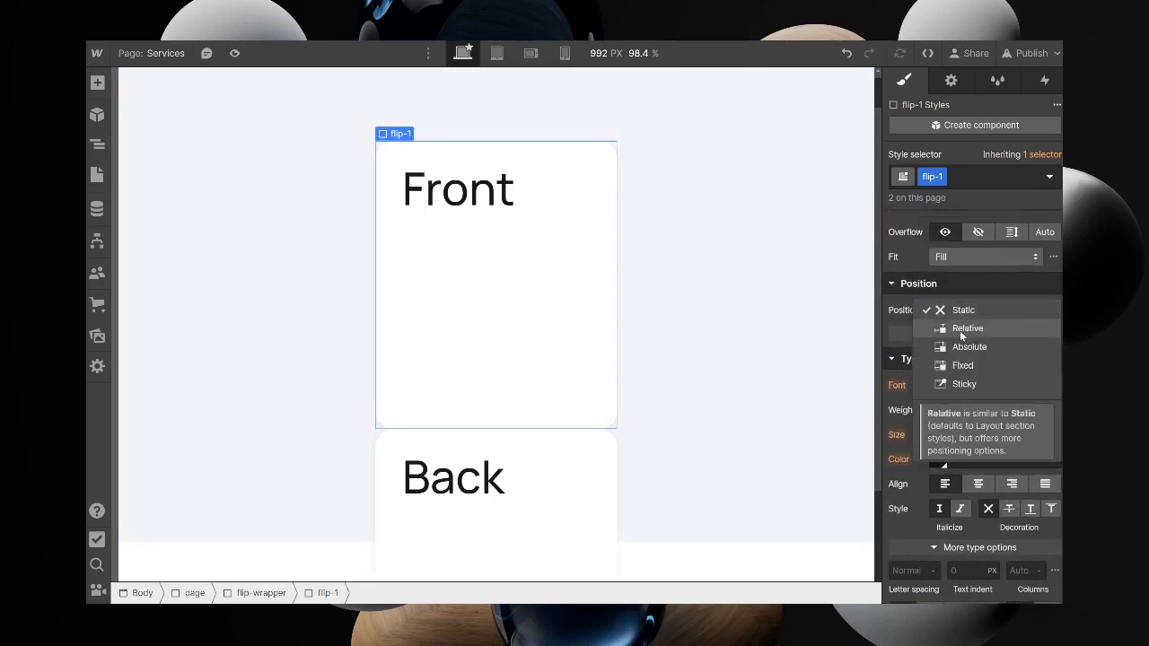
Position the Back card absolutely over the Front and add a 'back' combo class
left_click(969, 347)
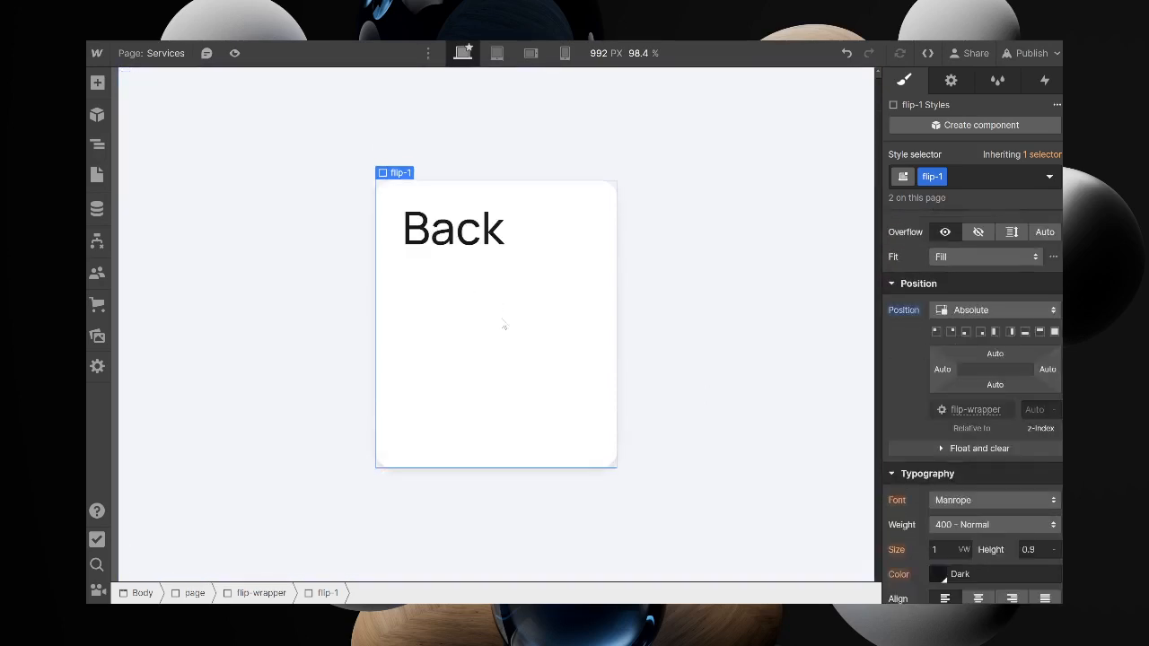
mouse_move(453, 320)
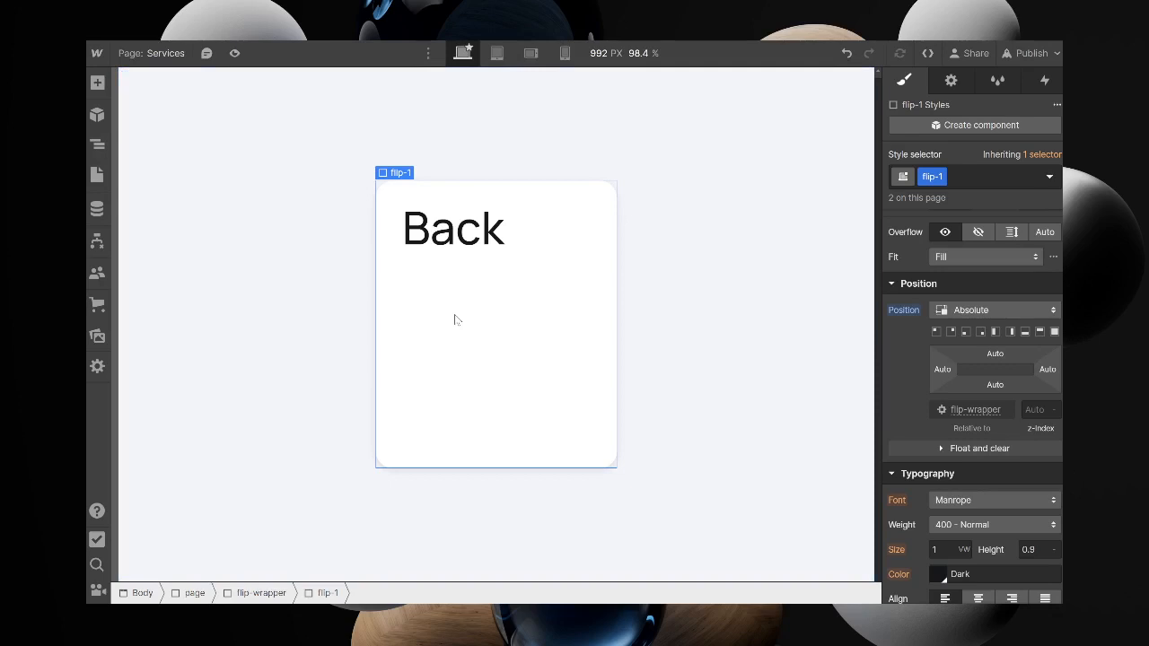
mouse_move(930, 270)
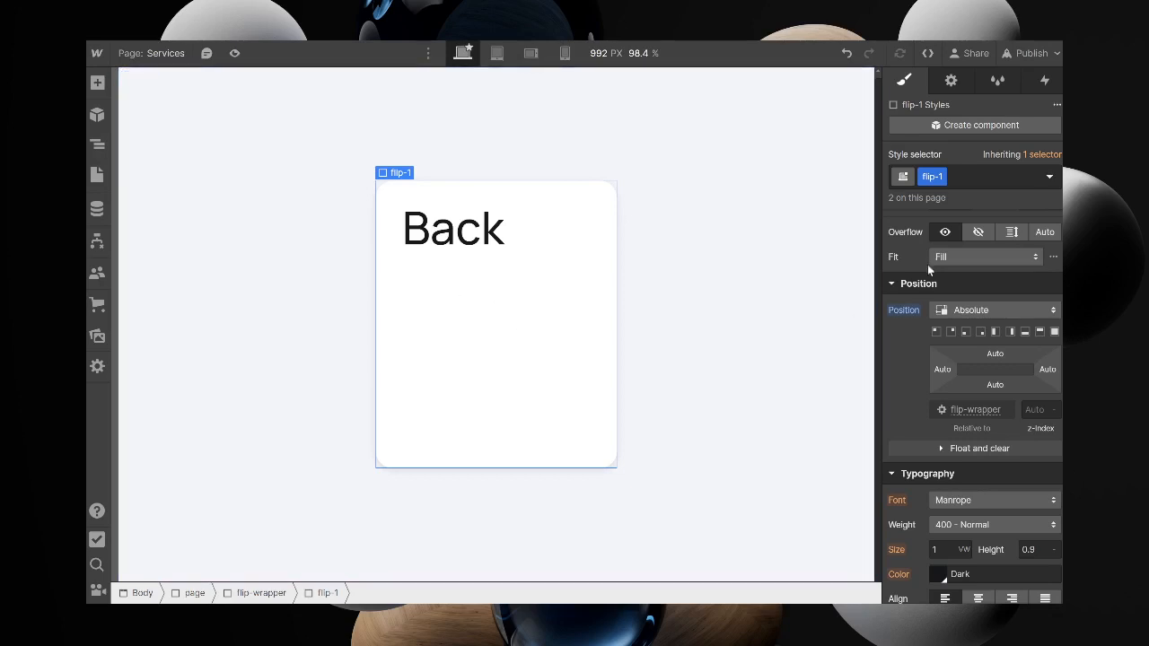
left_click(1048, 176)
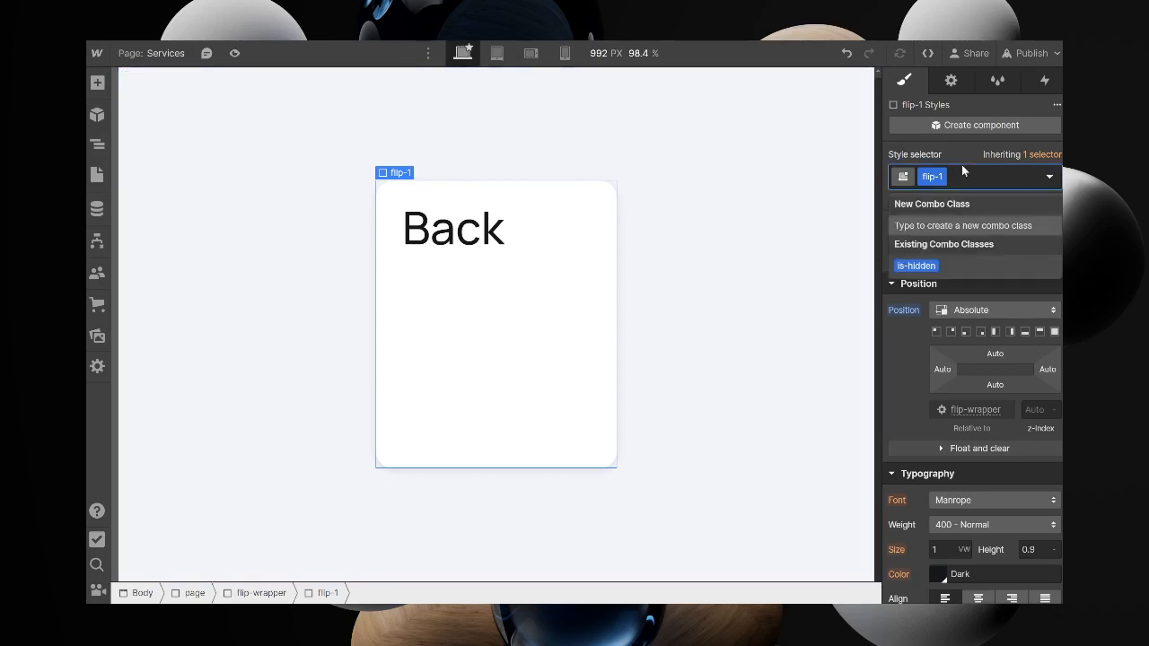
type("back")
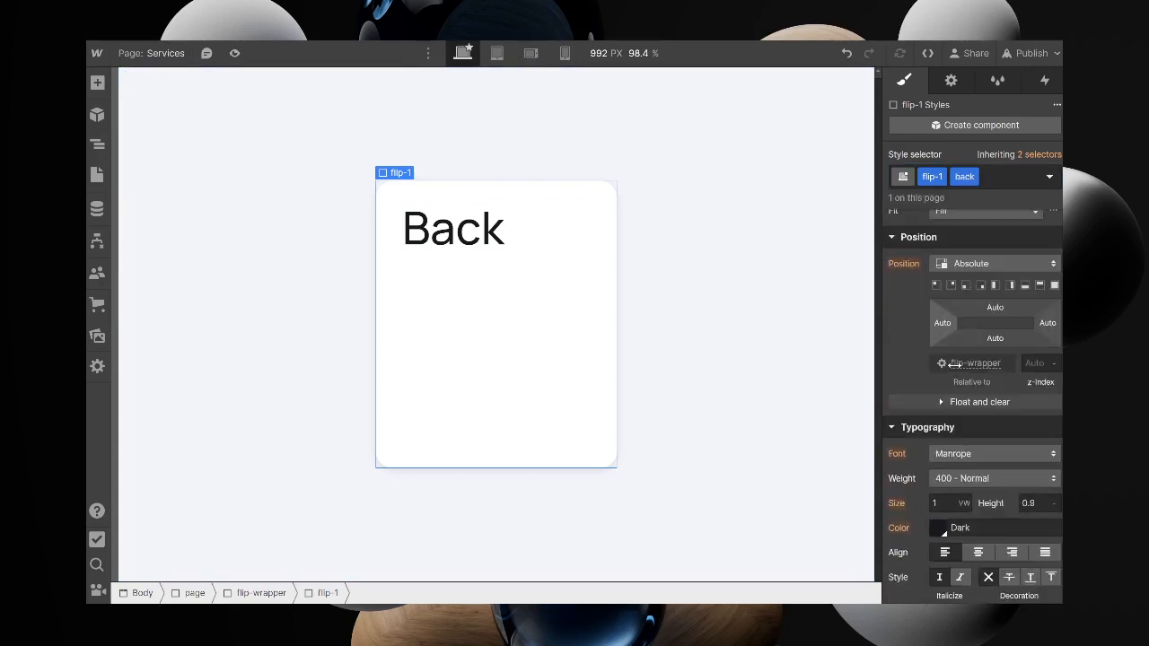
Add a Rotate transform of Y 180deg to the Back card's combo class
scroll("down", 3)
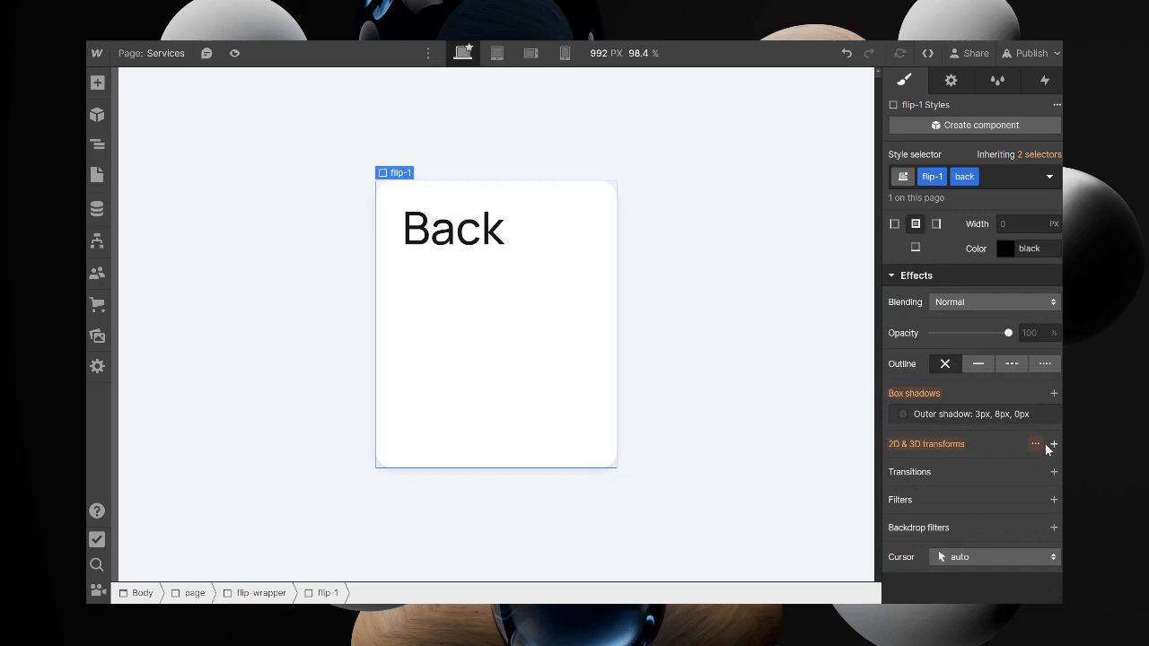
left_click(1053, 444)
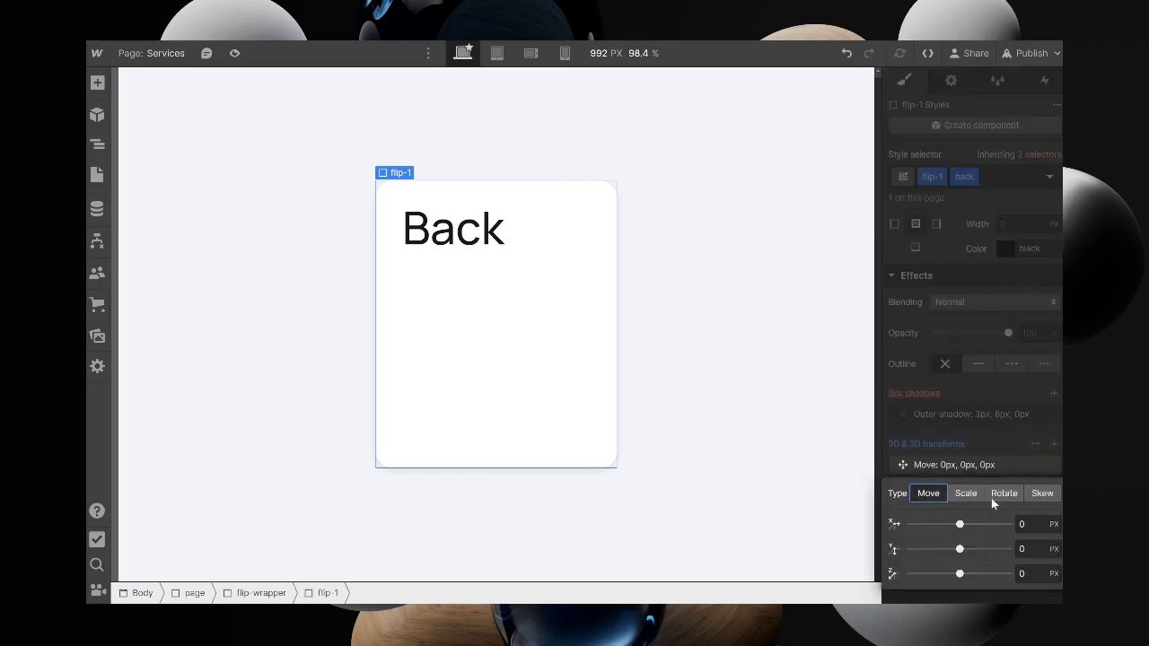
left_click(1003, 493)
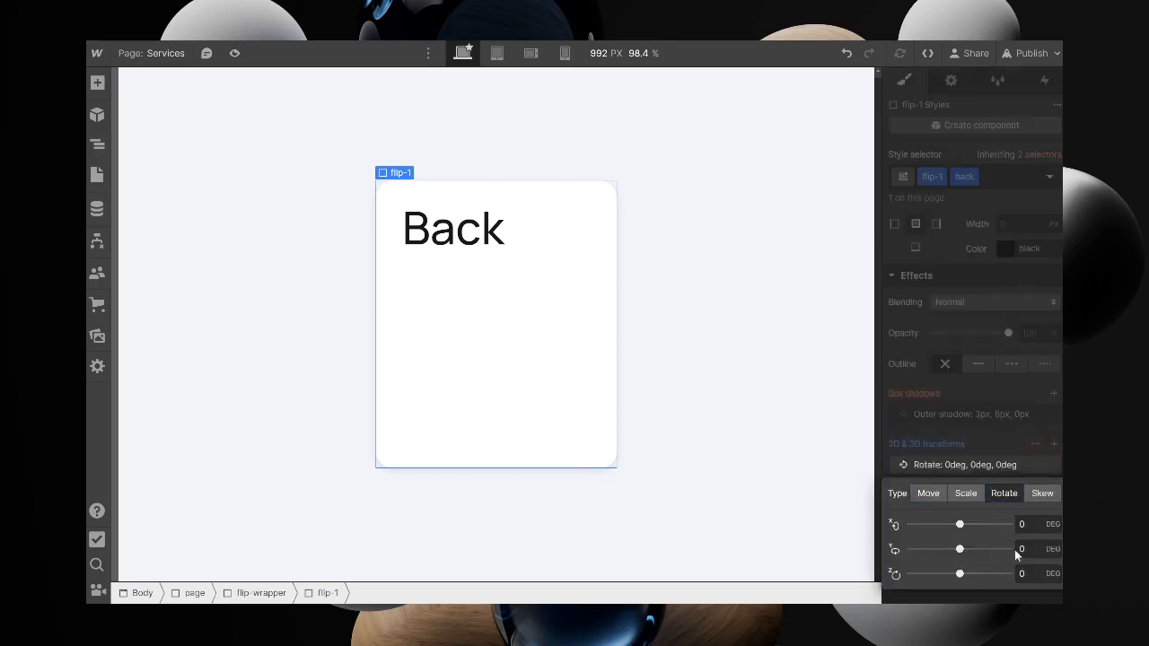
left_click(1032, 549)
type("180")
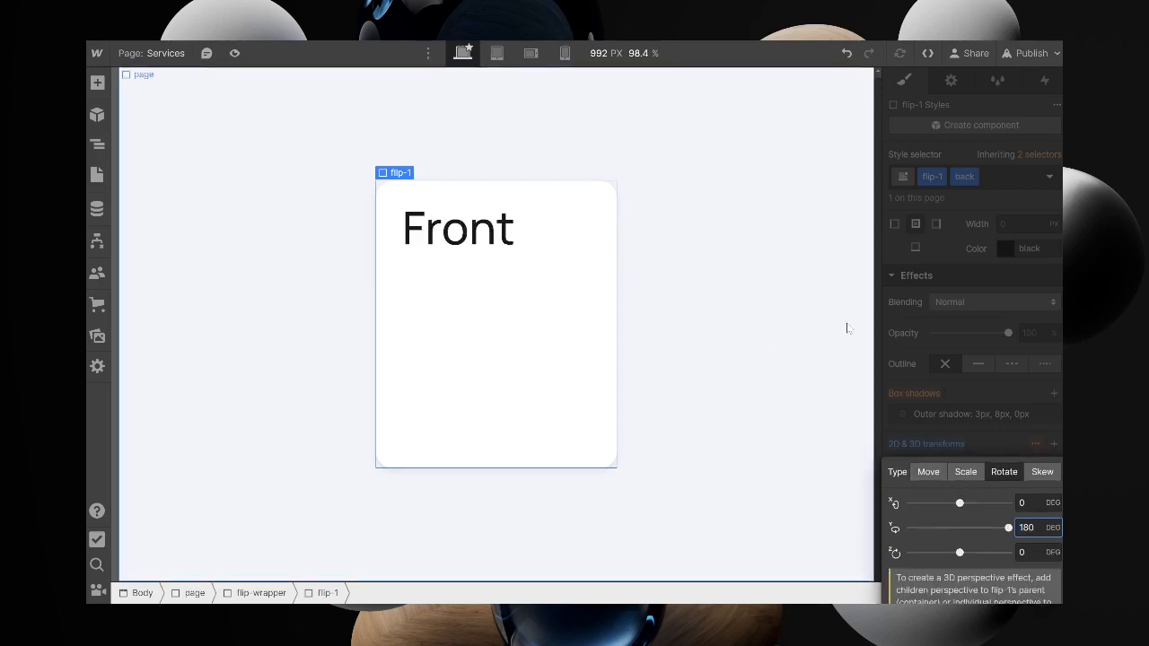
mouse_move(842, 312)
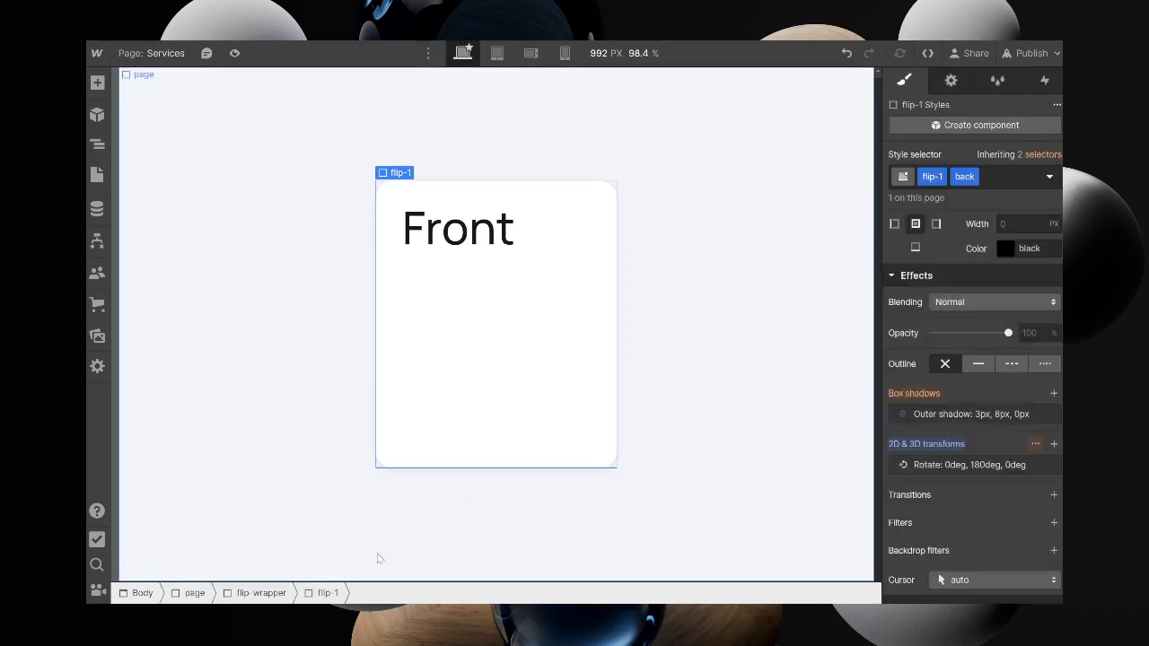
Give flip-wrapper a Mouse click trigger starting a new Rotate animation, opened for editing
left_click(260, 592)
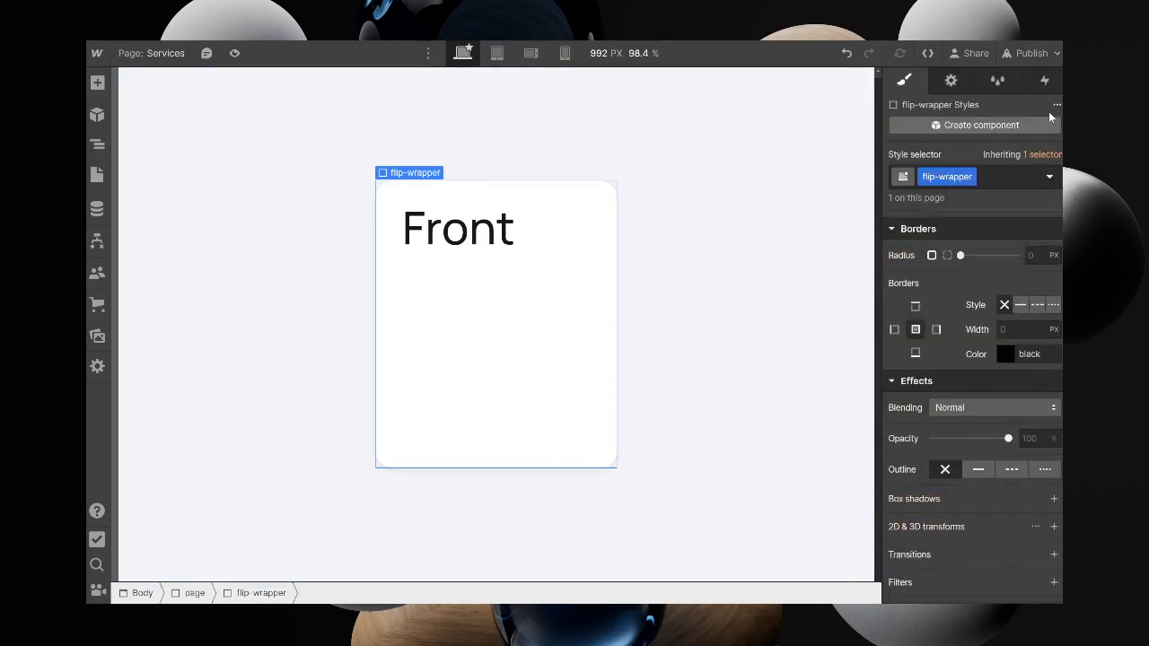
left_click(1043, 80)
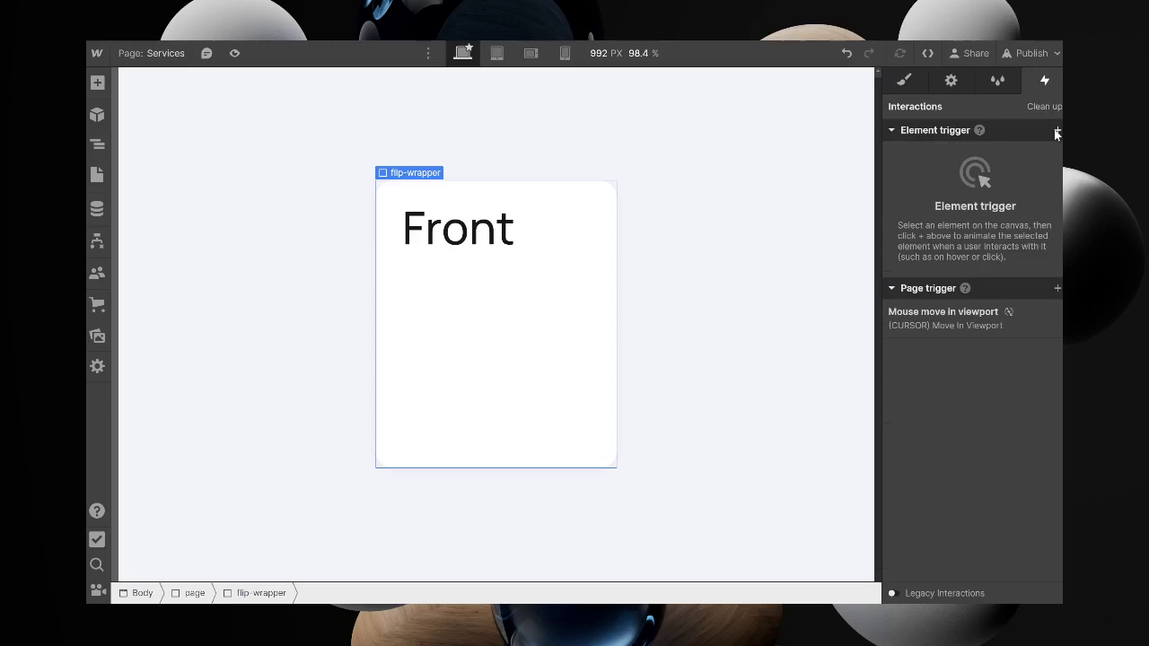
left_click(1056, 130)
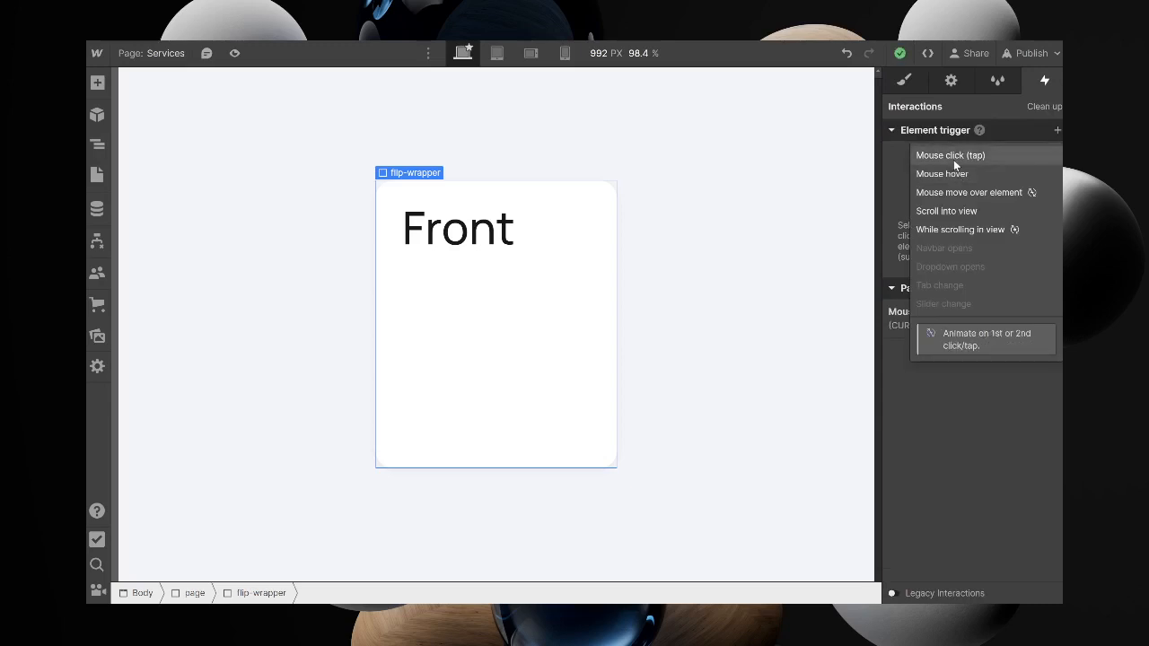
left_click(950, 155)
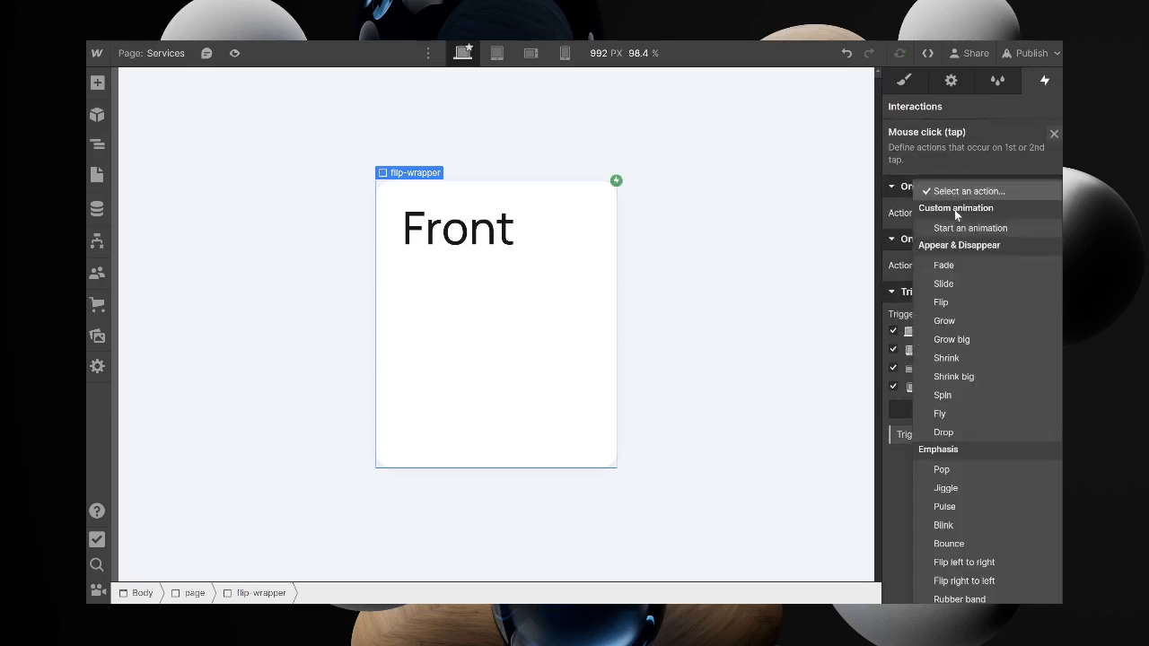
left_click(970, 227)
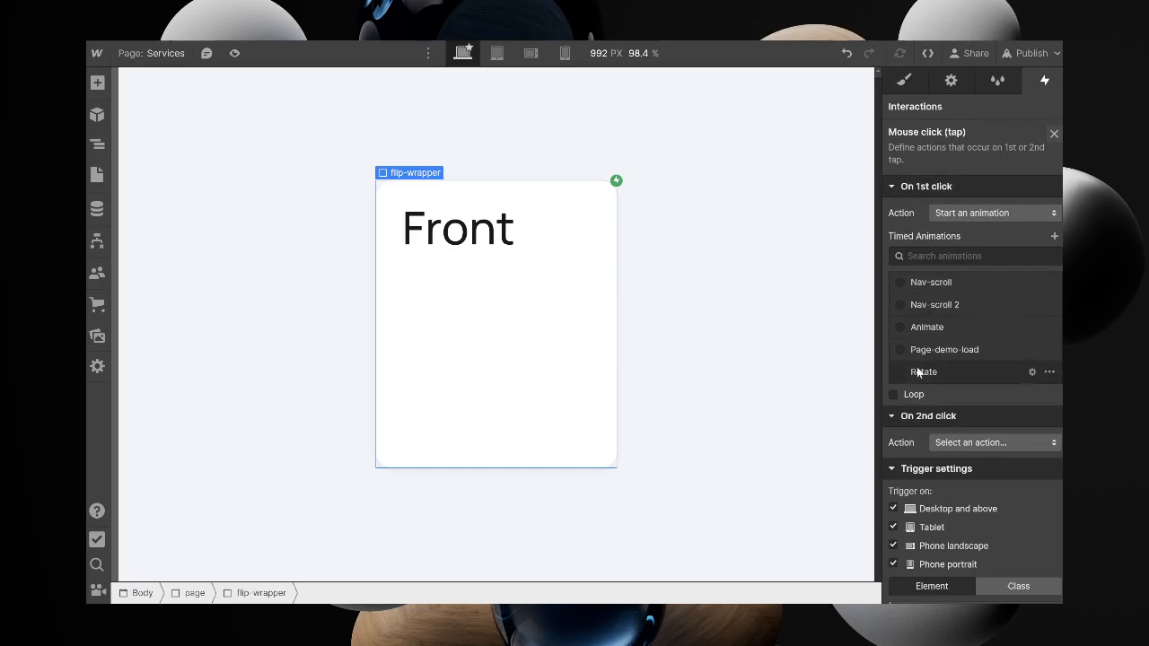
left_click(1031, 372)
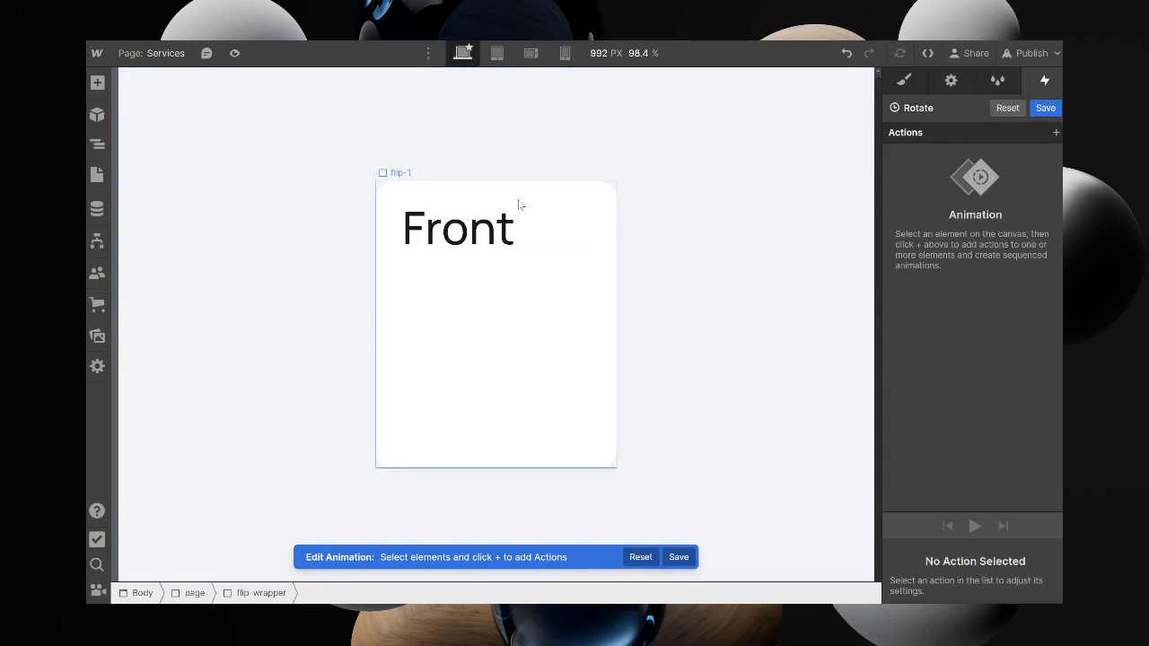
Add a rotate action on flip-wrapper affecting Selected Element as the initial state
left_click(458, 227)
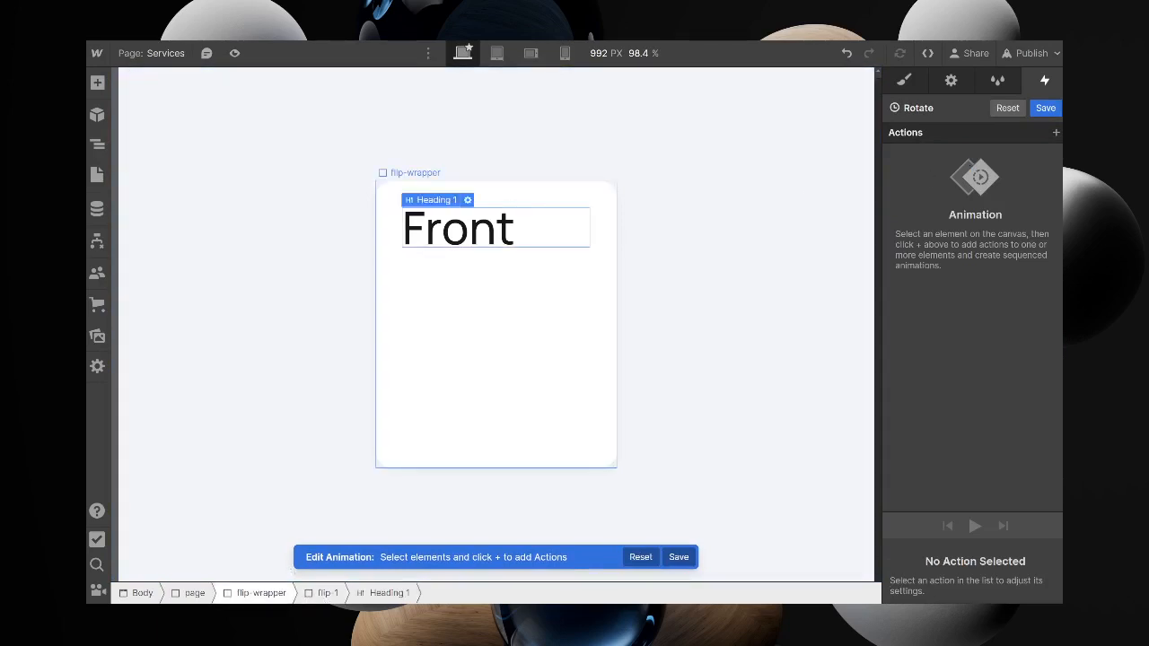
left_click(1055, 132)
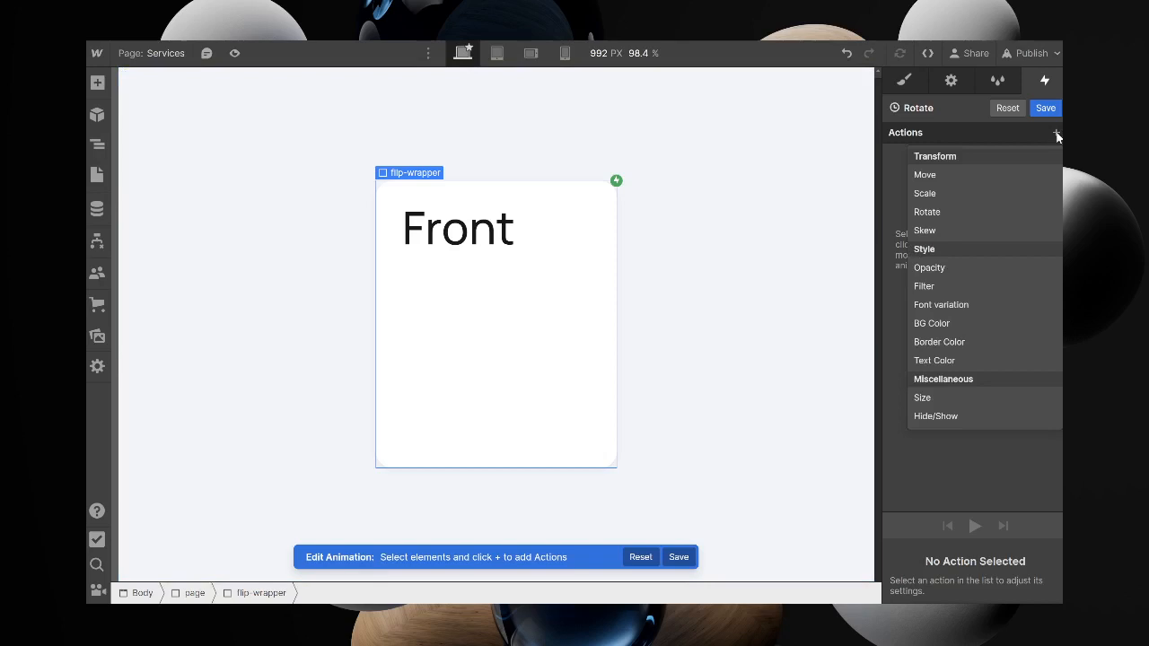
left_click(926, 212)
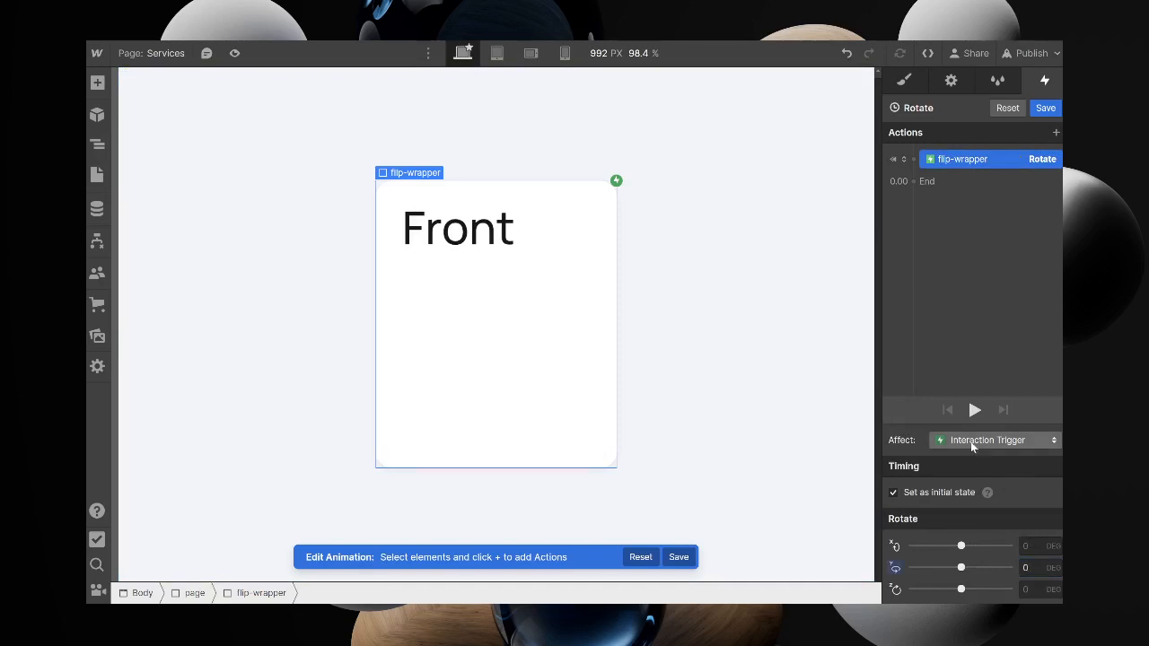
left_click(994, 440)
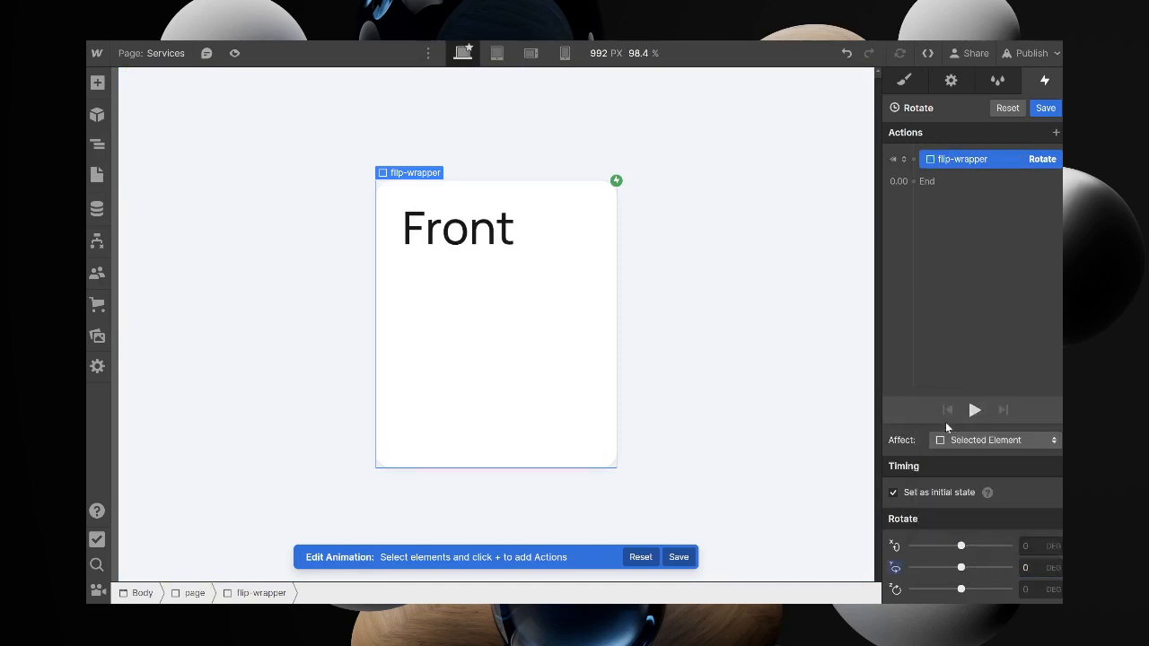
mouse_move(948, 195)
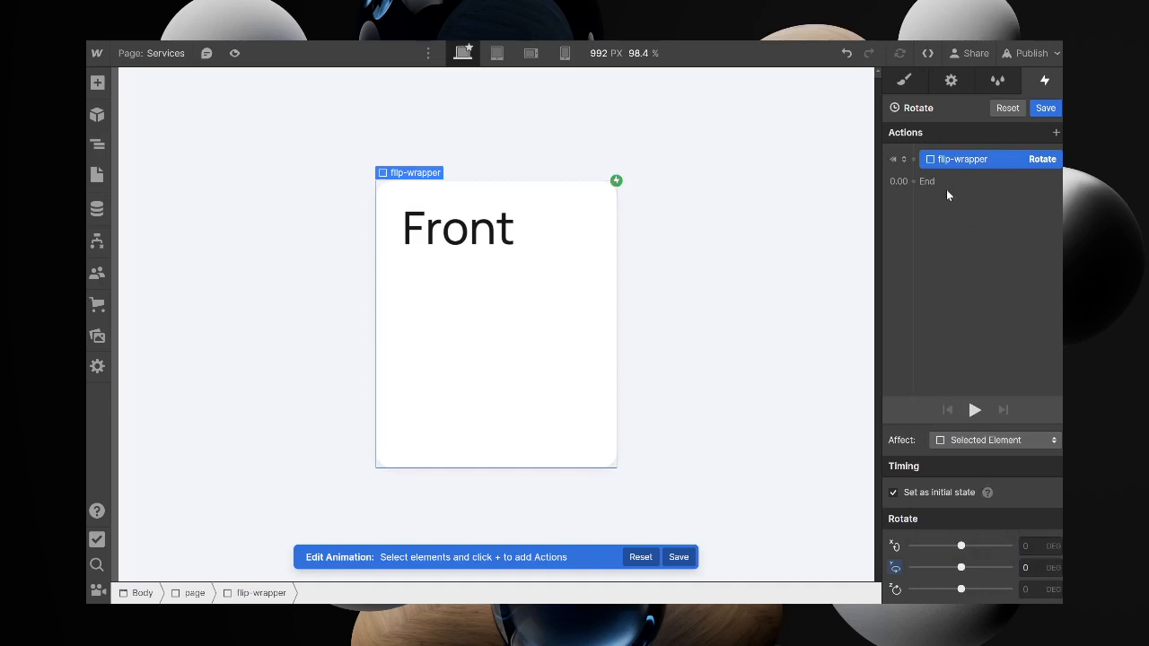
Add a second Rotate action that turns the flip-wrapper to 180 degrees on Y
left_click(912, 180)
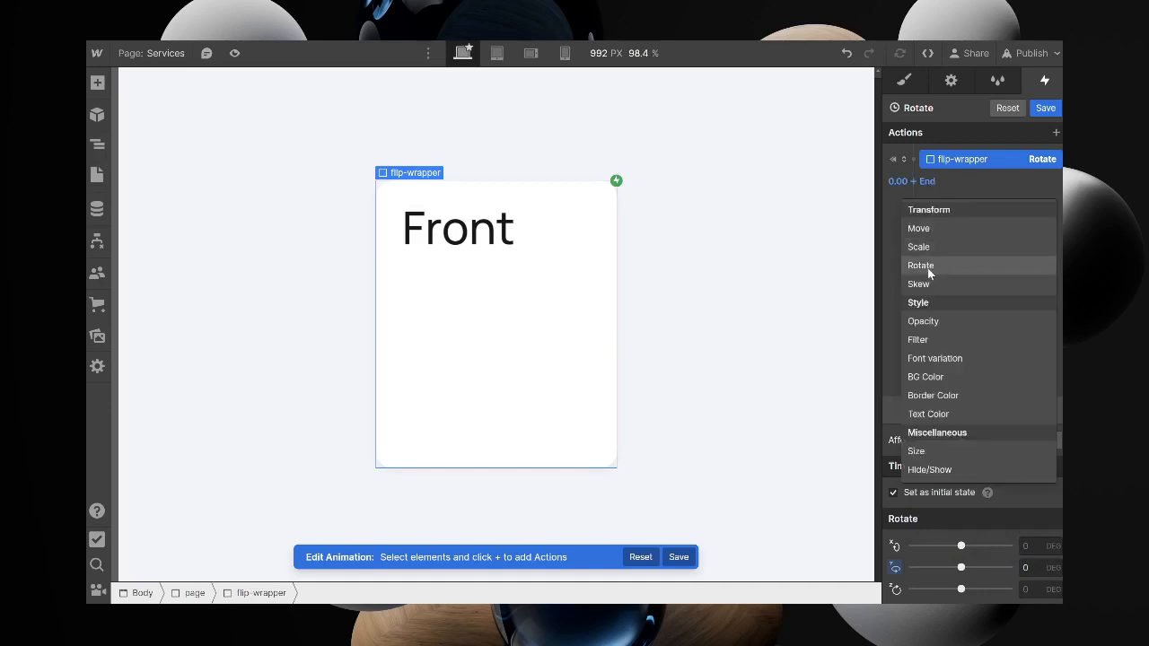
left_click(919, 265)
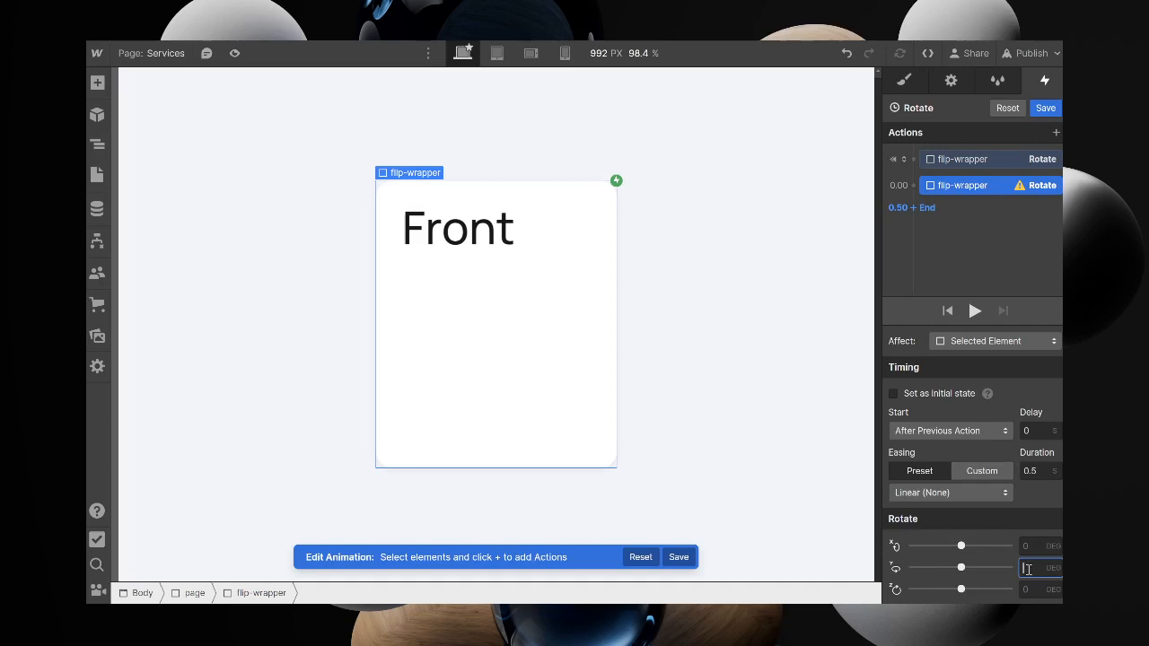
type("180")
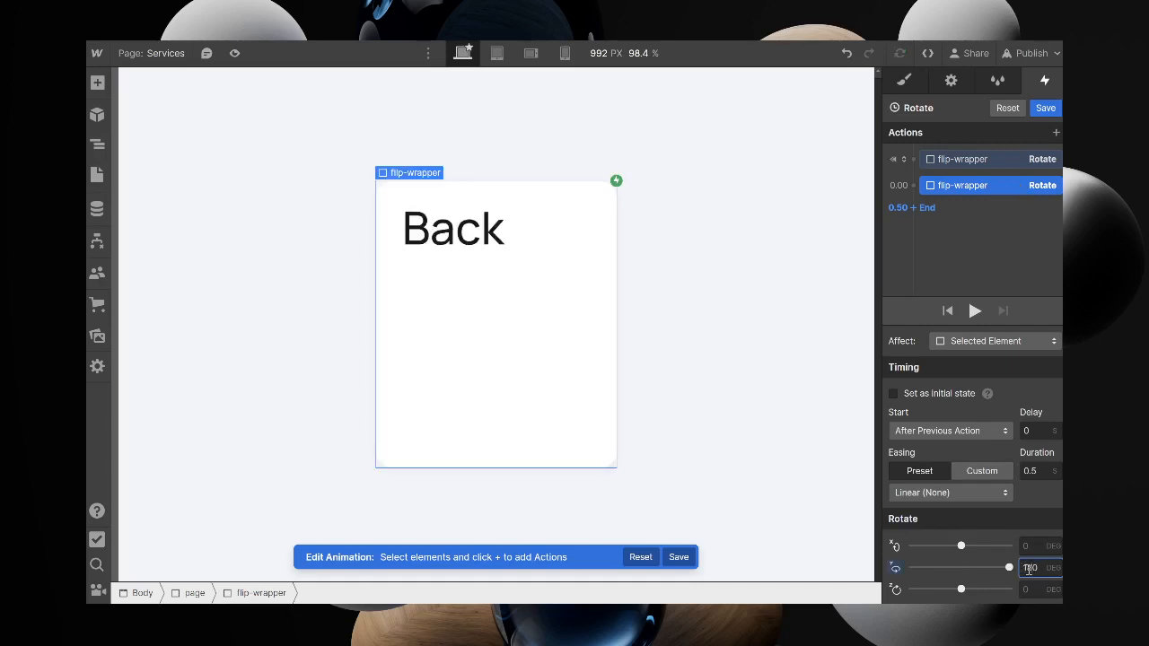
Try Out Quart easing, preview the rotation, and switch the easing to Ease
left_click(949, 492)
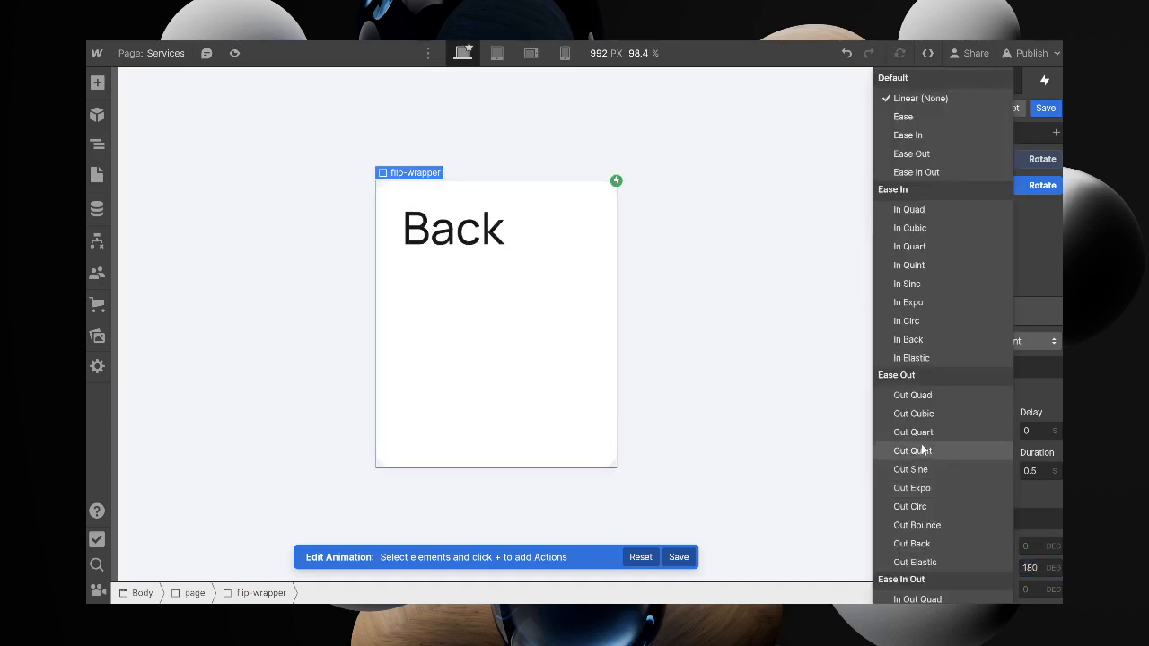
left_click(912, 450)
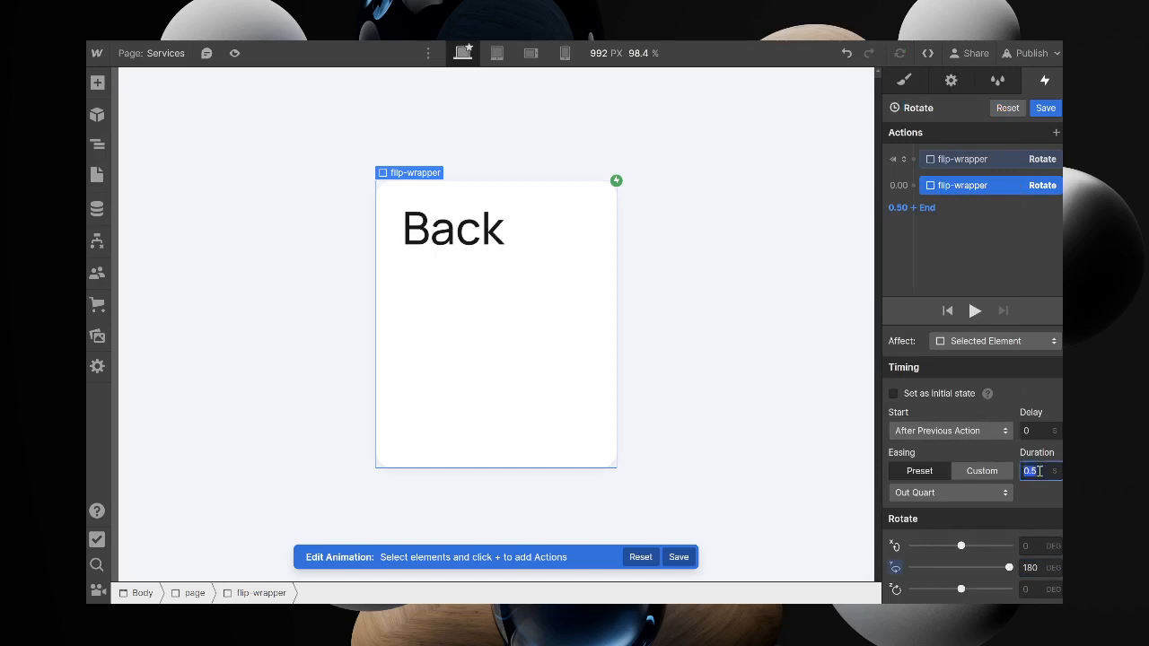
left_click(974, 310)
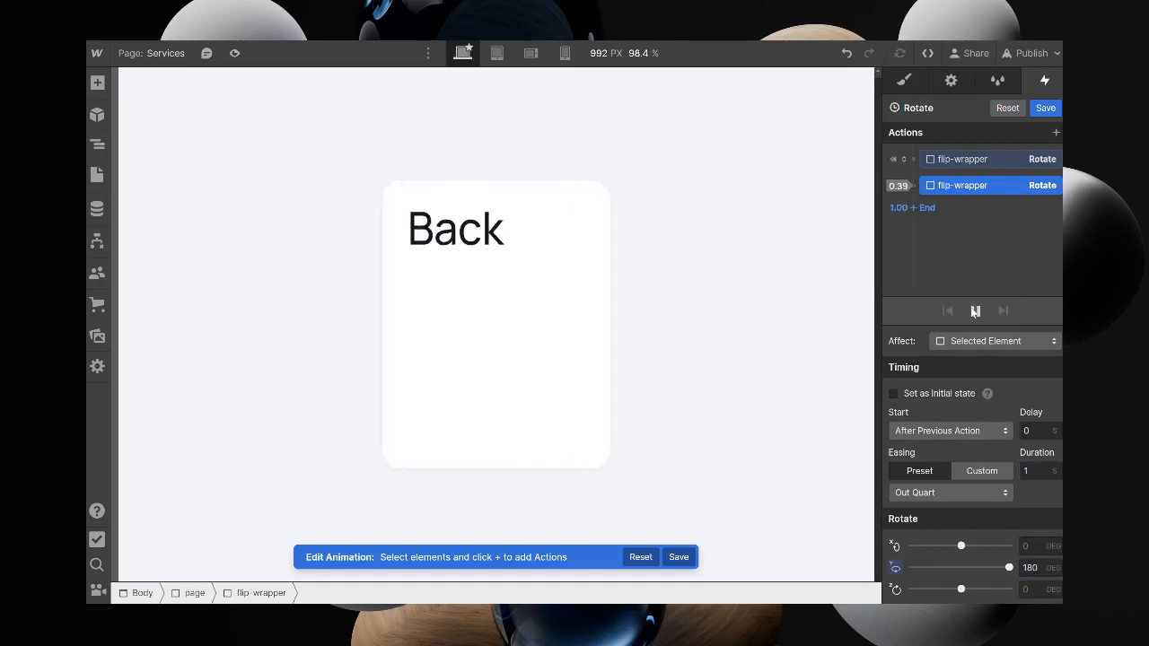
left_click(949, 492)
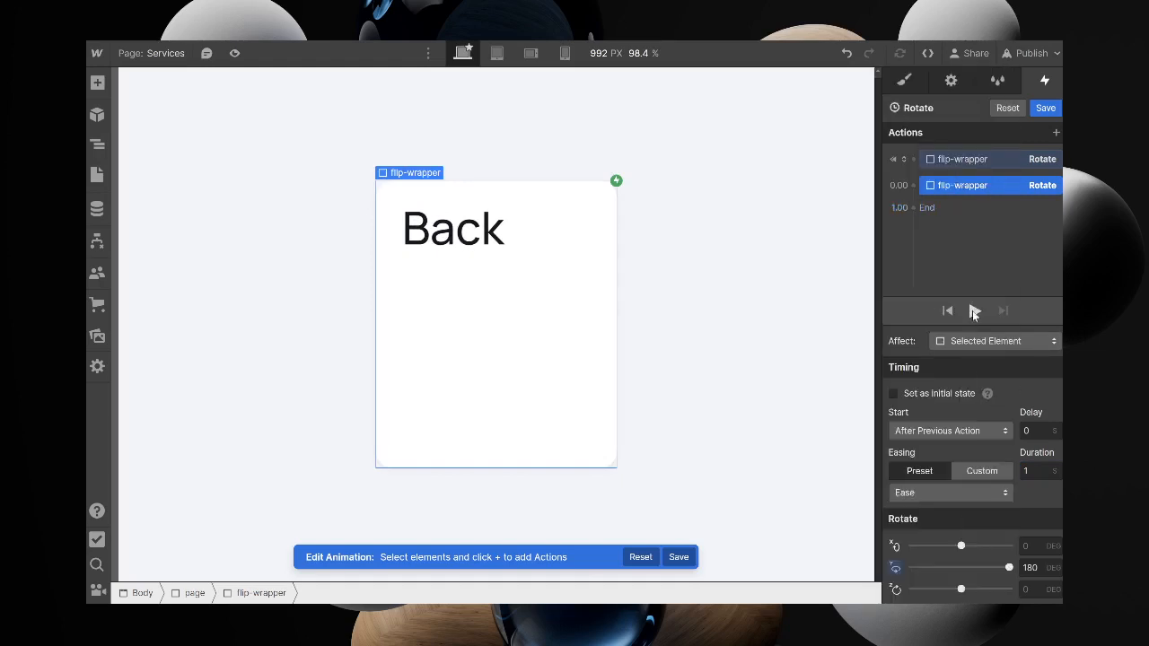
mouse_move(975, 310)
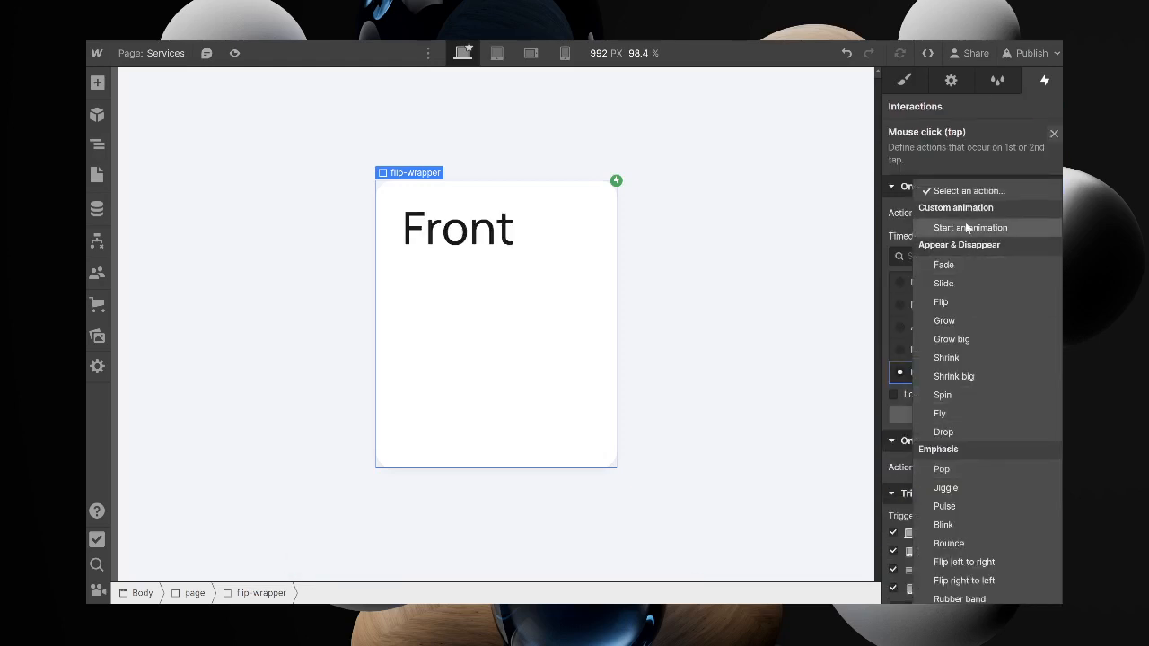
Start an animation on the second click and duplicate the Rotate animation for it
left_click(970, 227)
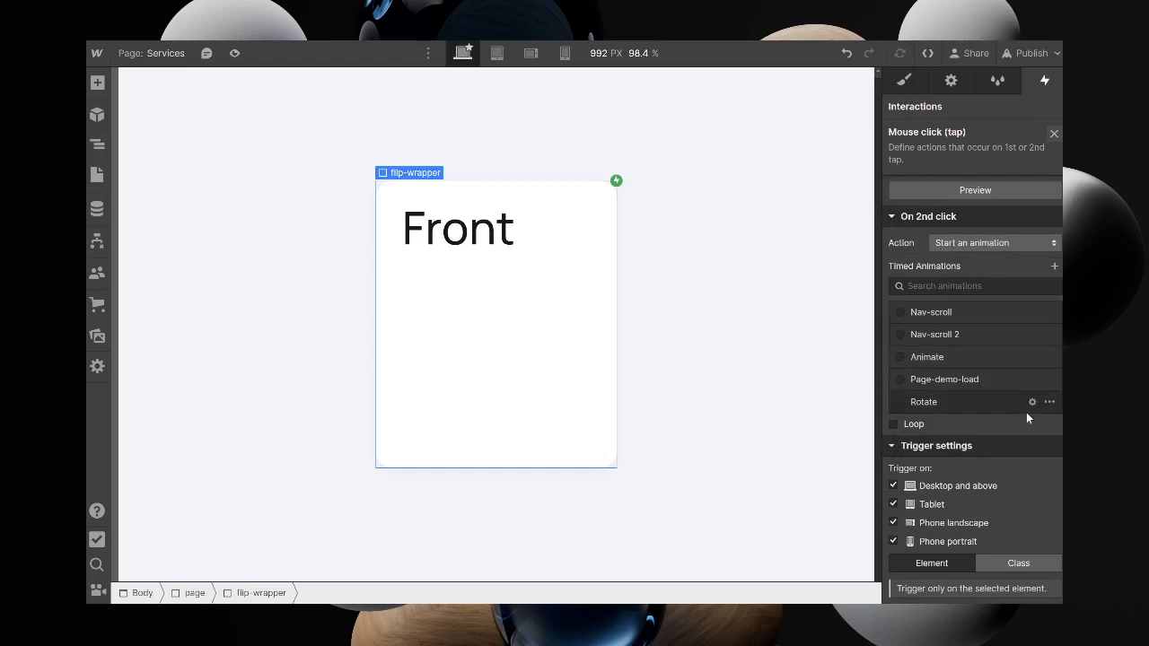
left_click(1048, 402)
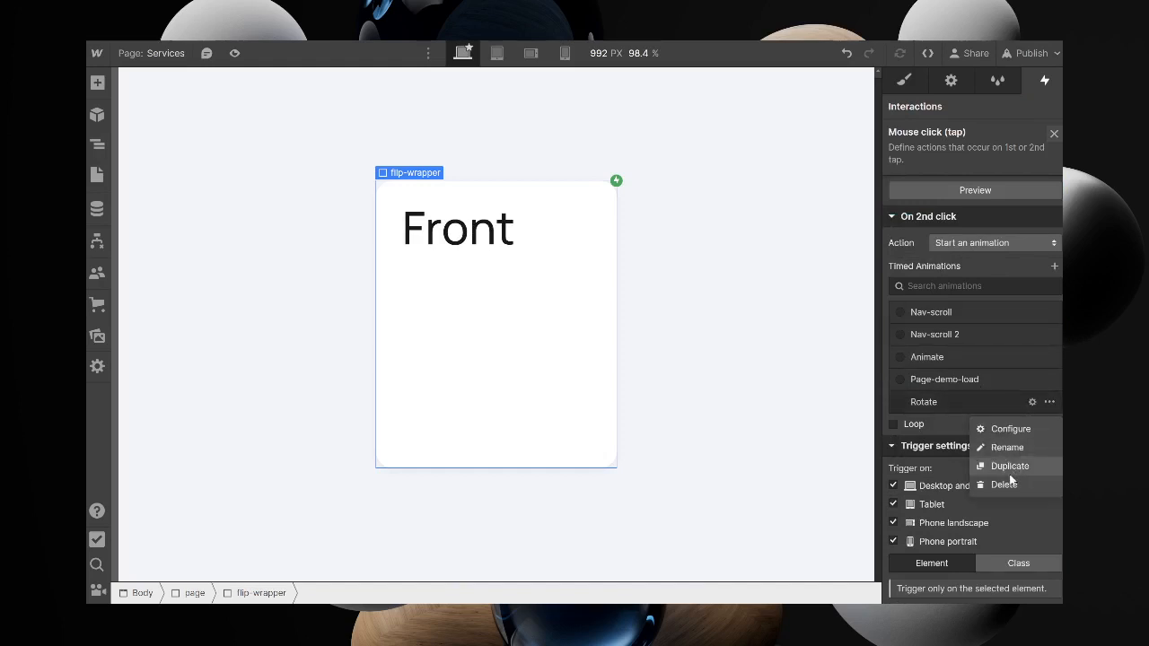
left_click(1008, 466)
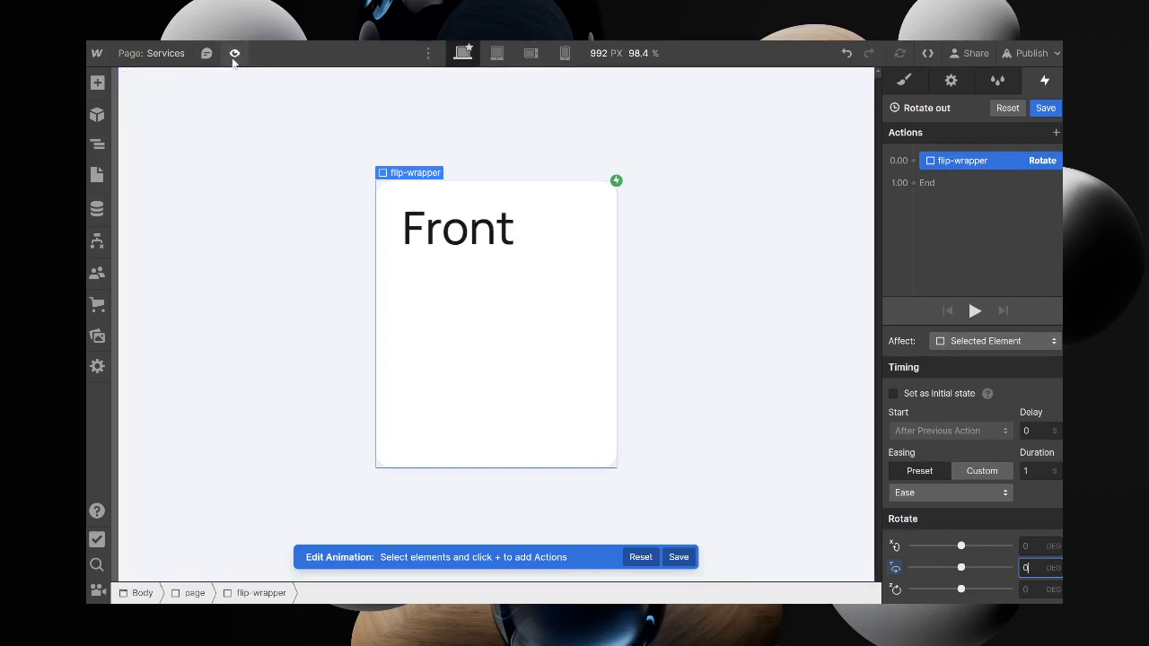
Enter preview mode on the Services page to test the flip card
left_click(234, 53)
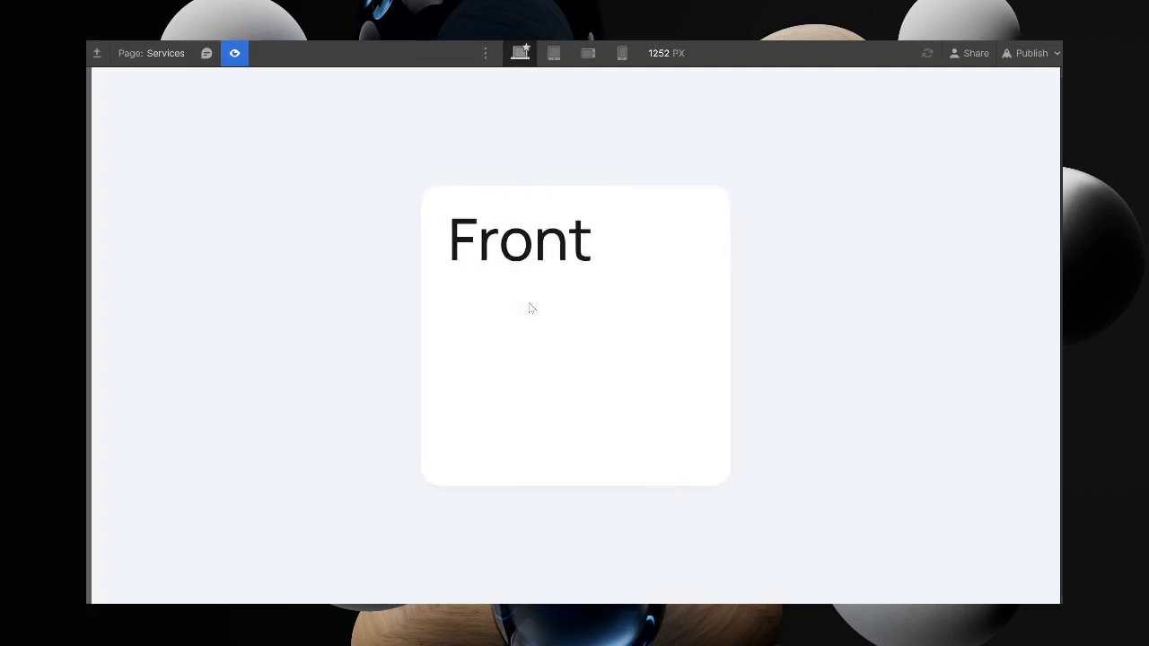
mouse_move(800, 599)
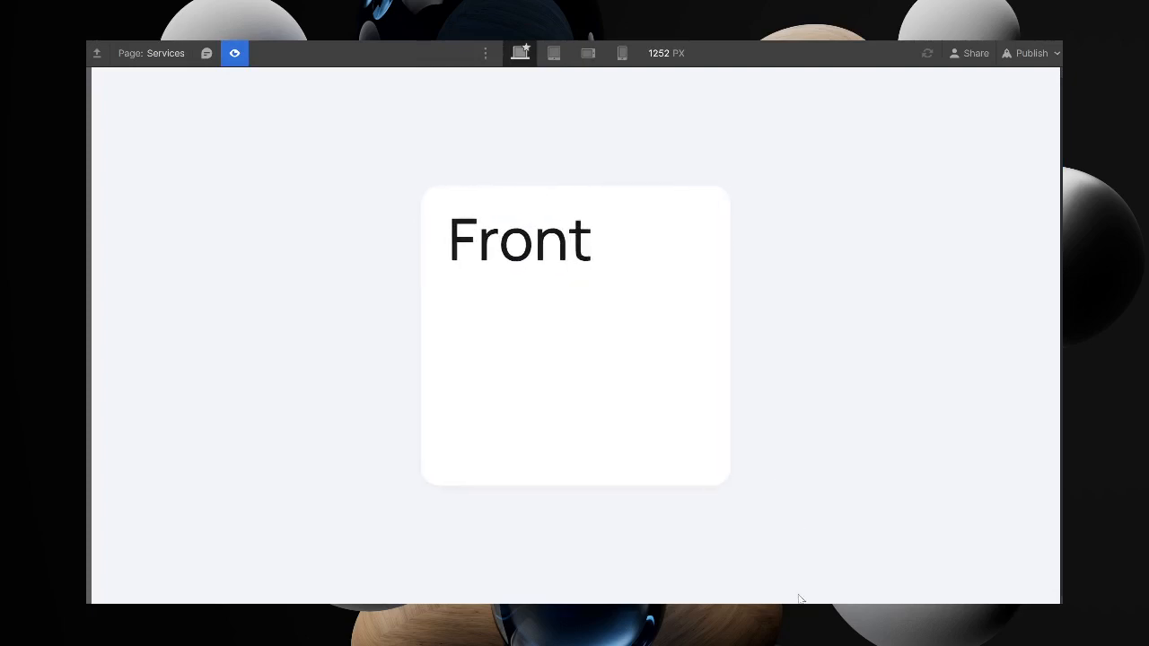